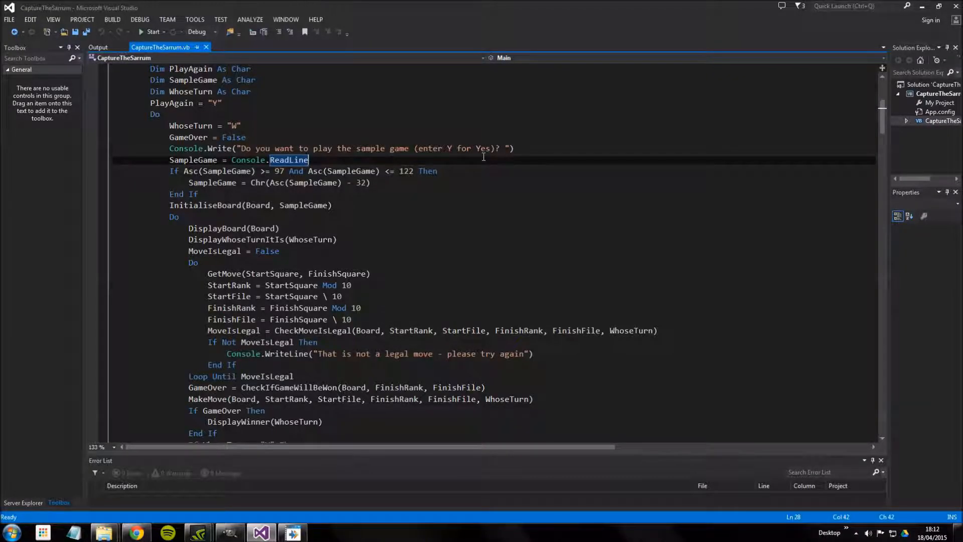
pyautogui.moveTo(300, 257)
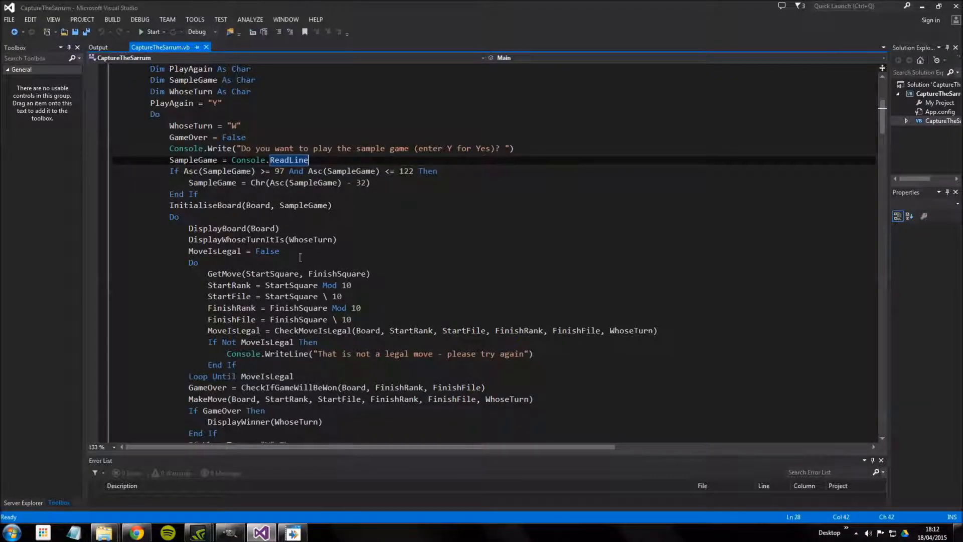
# - Review the sample game prompt code and highlight every use of the TypeOfGame variable
pyautogui.scroll(3)
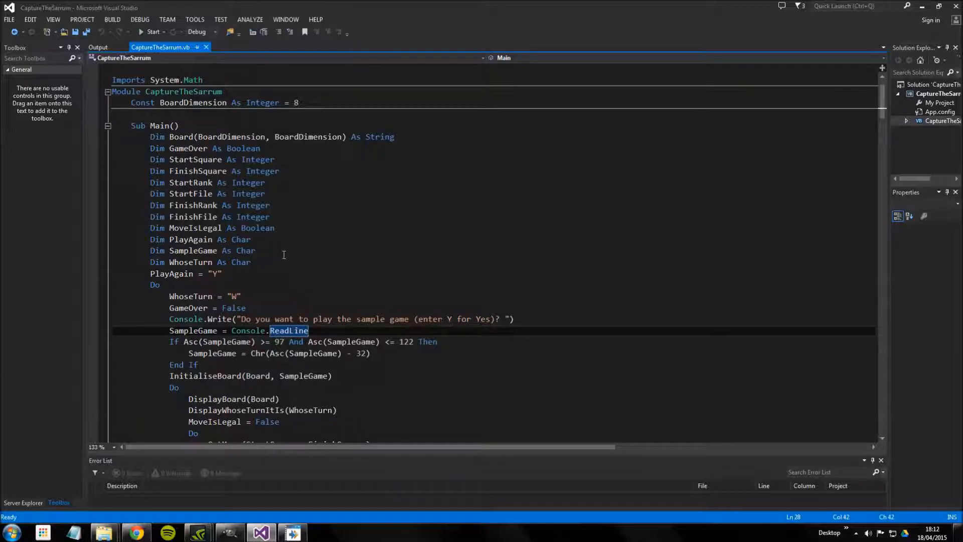
pyautogui.scroll(-3)
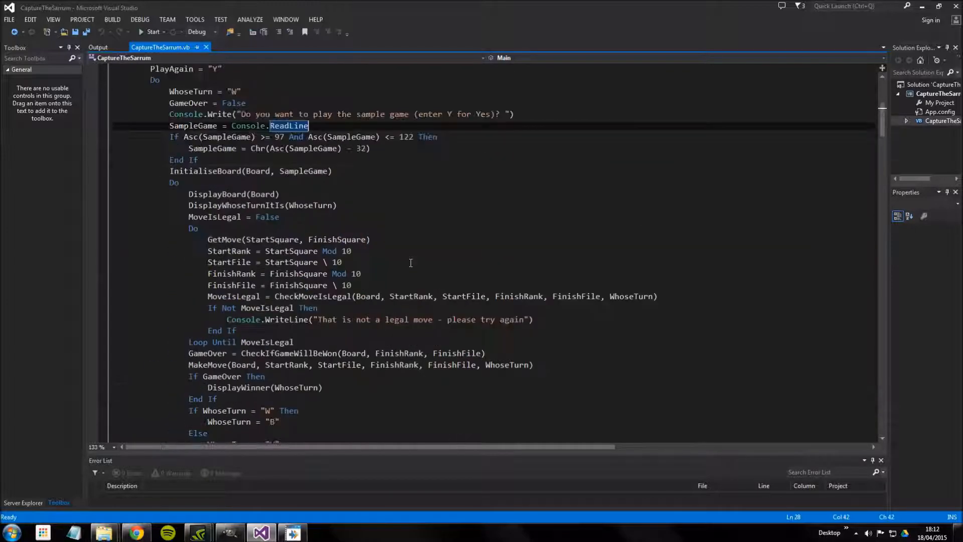
pyautogui.scroll(3)
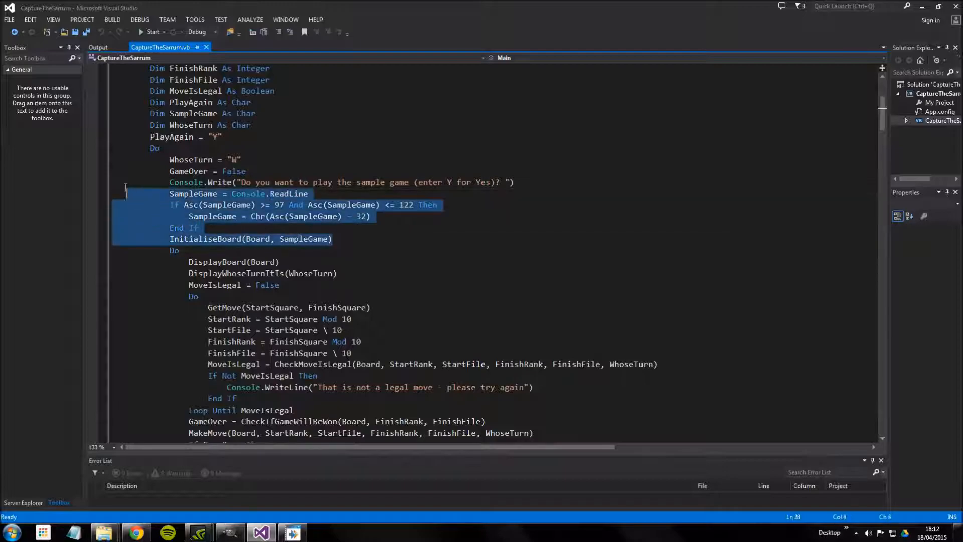
pyautogui.click(212, 232)
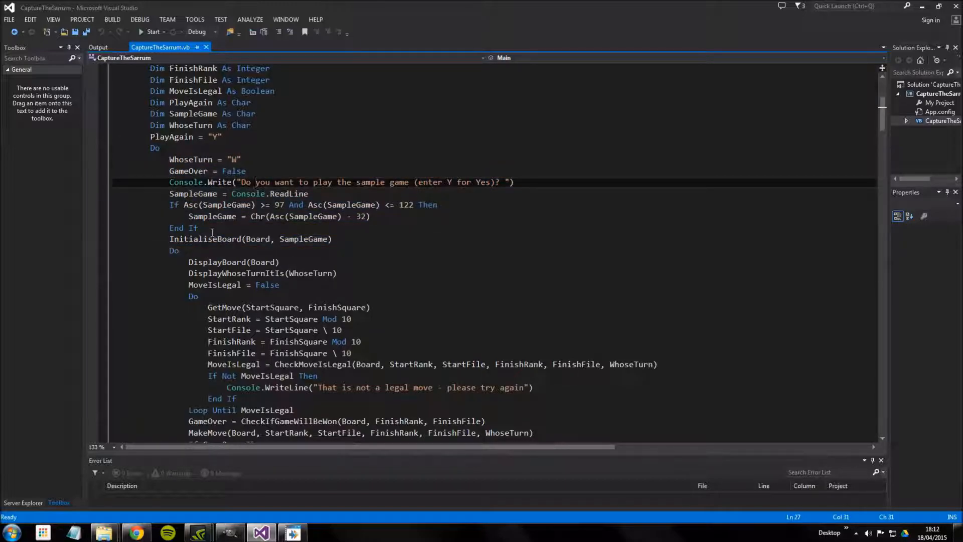
pyautogui.moveTo(233, 262)
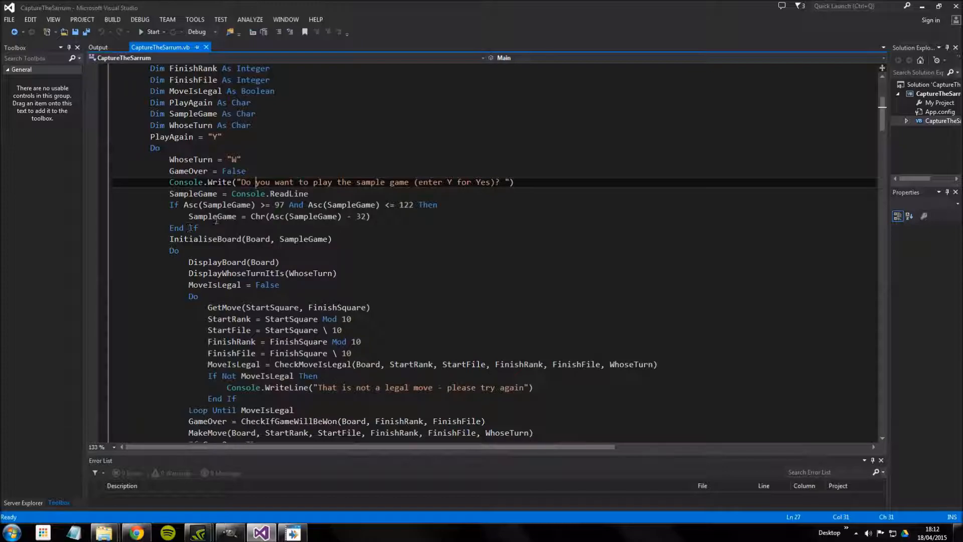
pyautogui.moveTo(212, 217)
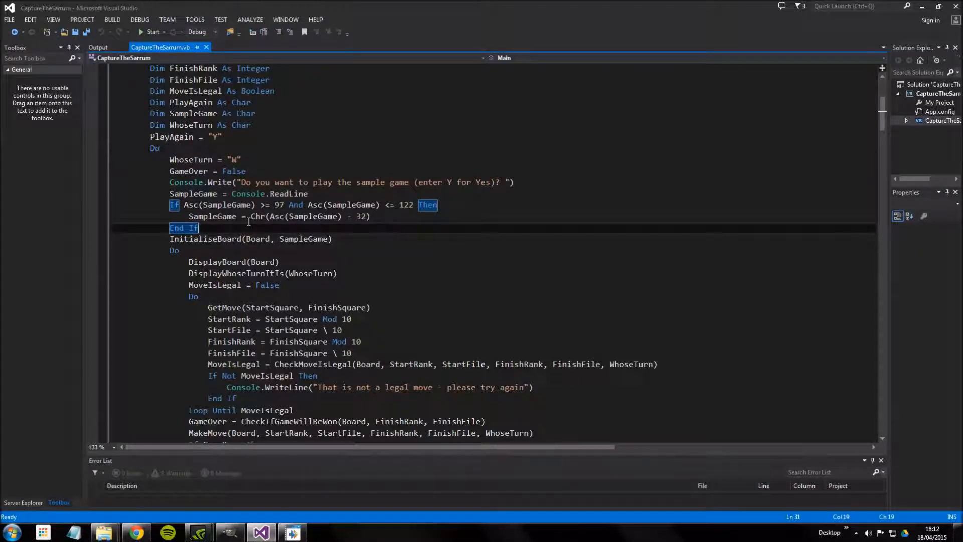
pyautogui.scroll(-3)
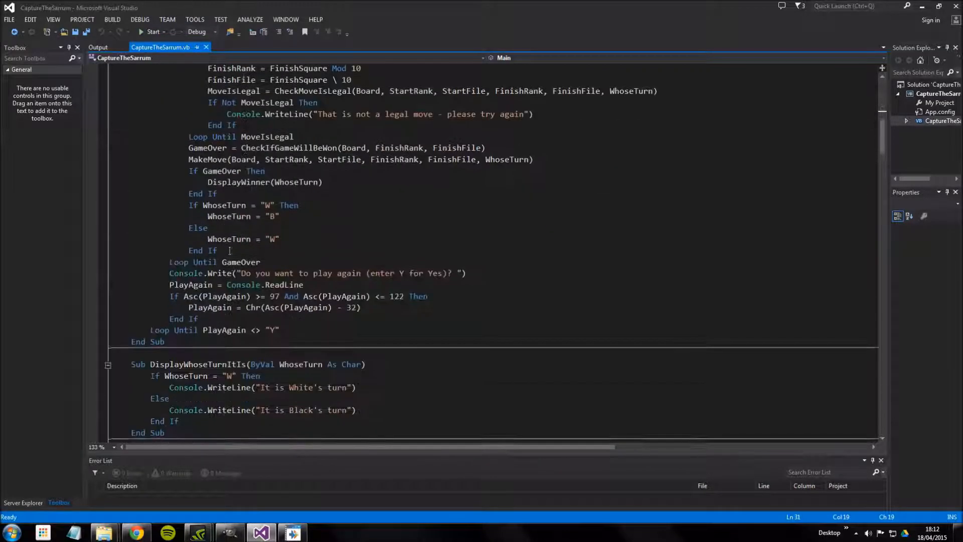
pyautogui.scroll(-3)
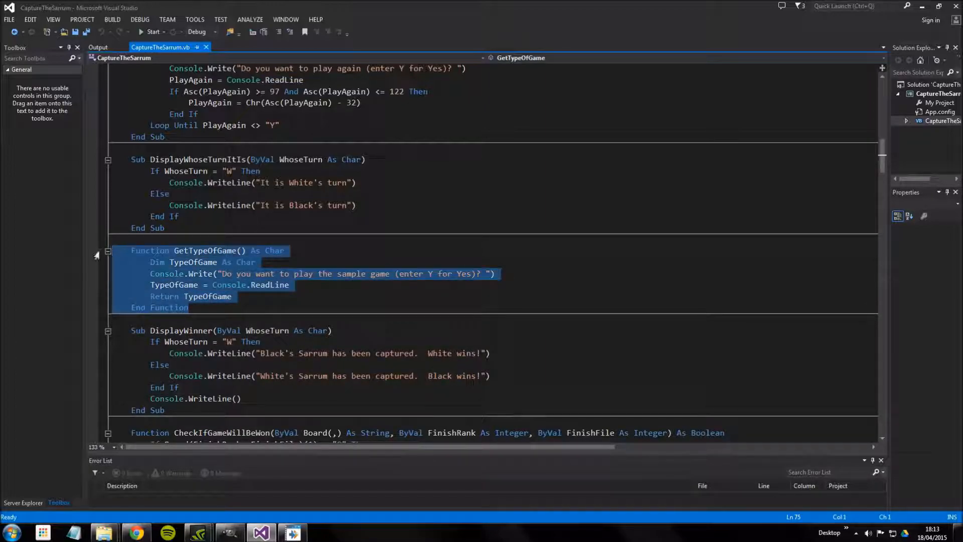
pyautogui.moveTo(118, 279)
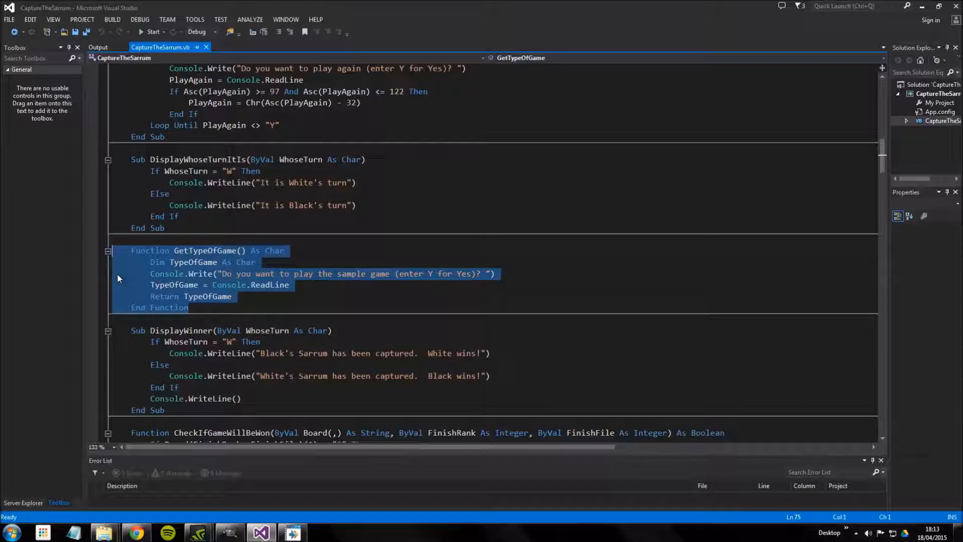
pyautogui.click(194, 307)
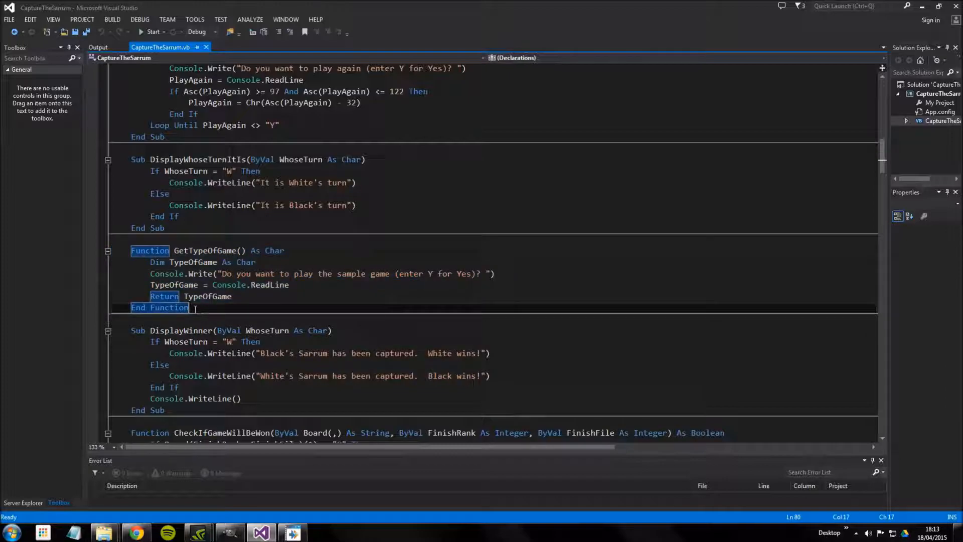
pyautogui.click(208, 296)
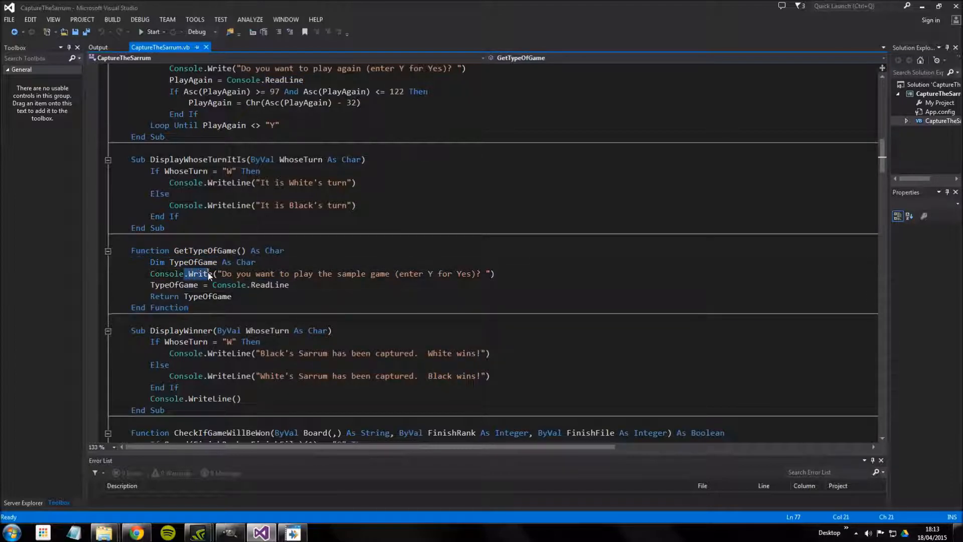
pyautogui.doubleClick(208, 296)
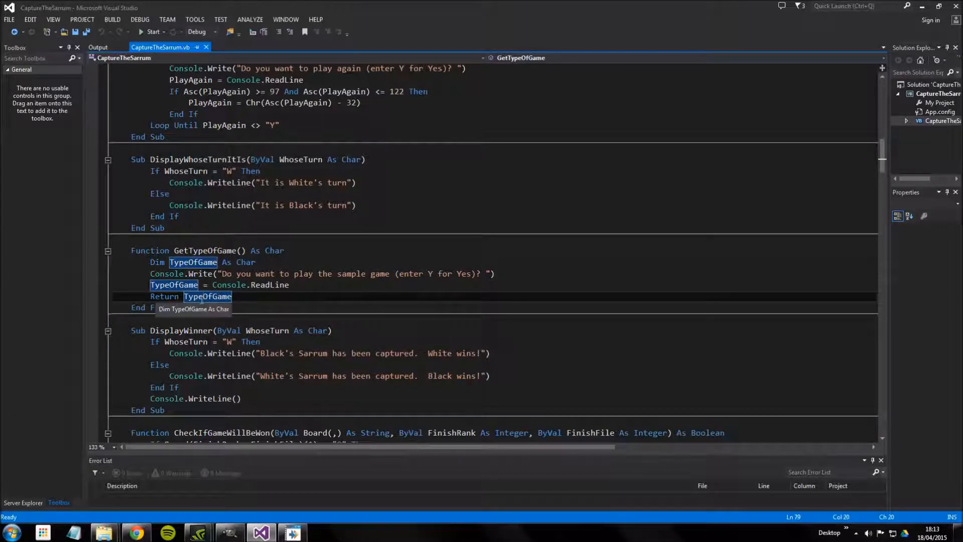
# - Point out the lowercase letter range check and the subtraction of 32
pyautogui.scroll(3)
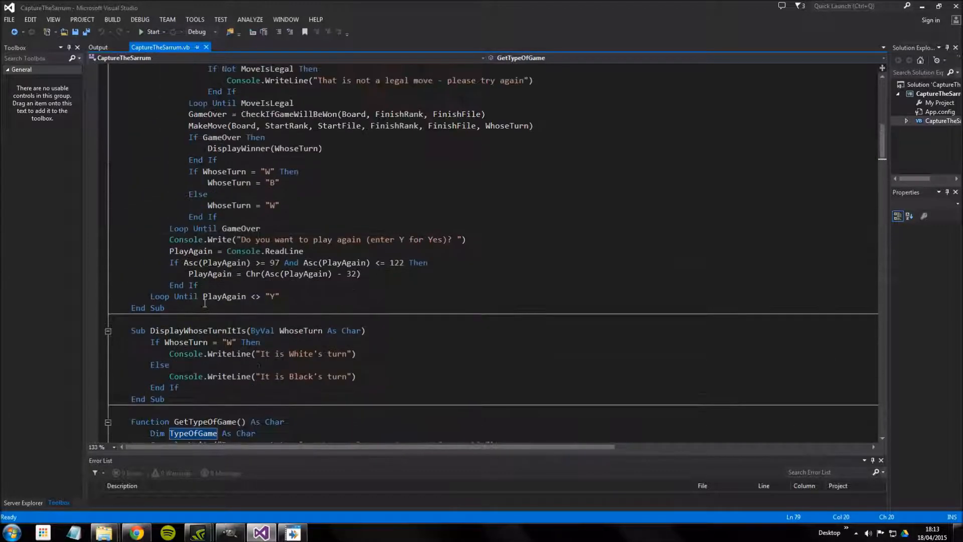
pyautogui.scroll(3)
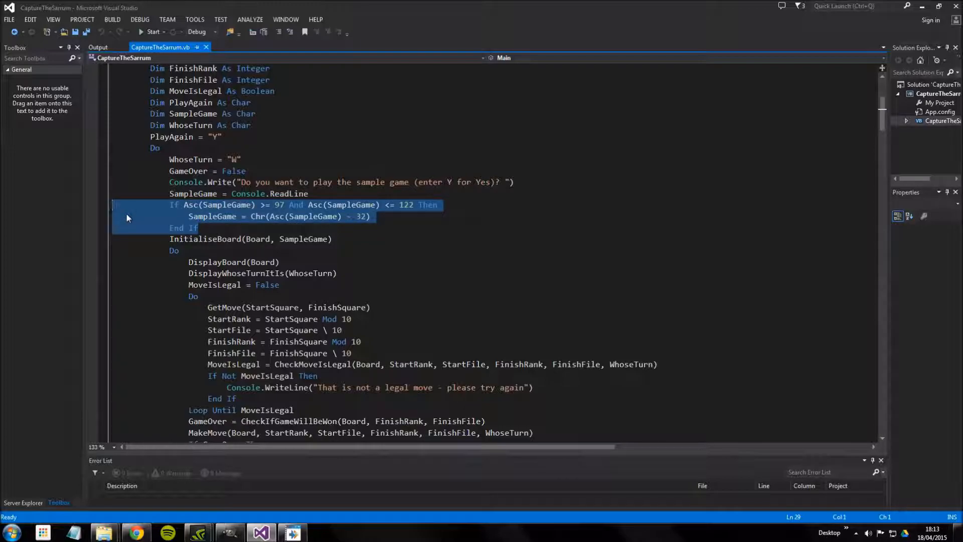
pyautogui.moveTo(333, 211)
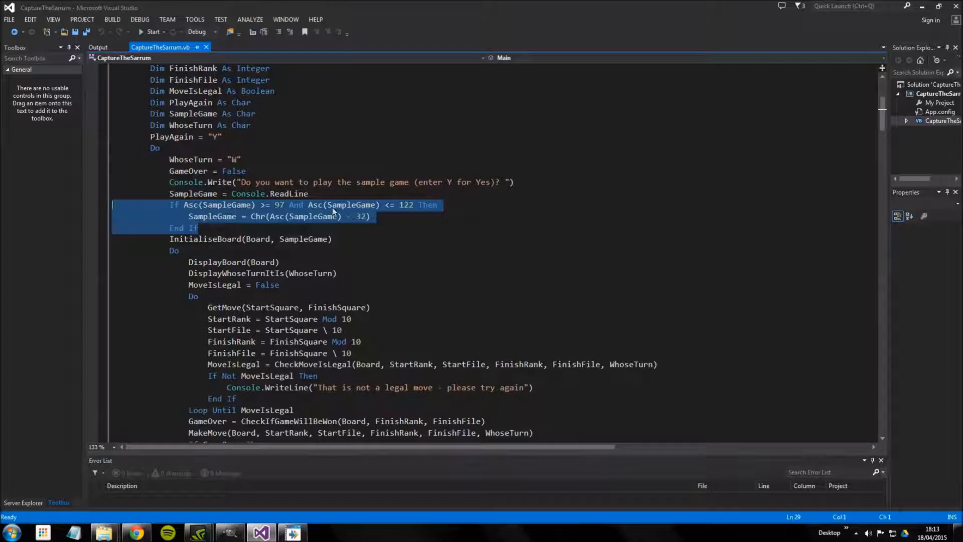
pyautogui.doubleClick(406, 205)
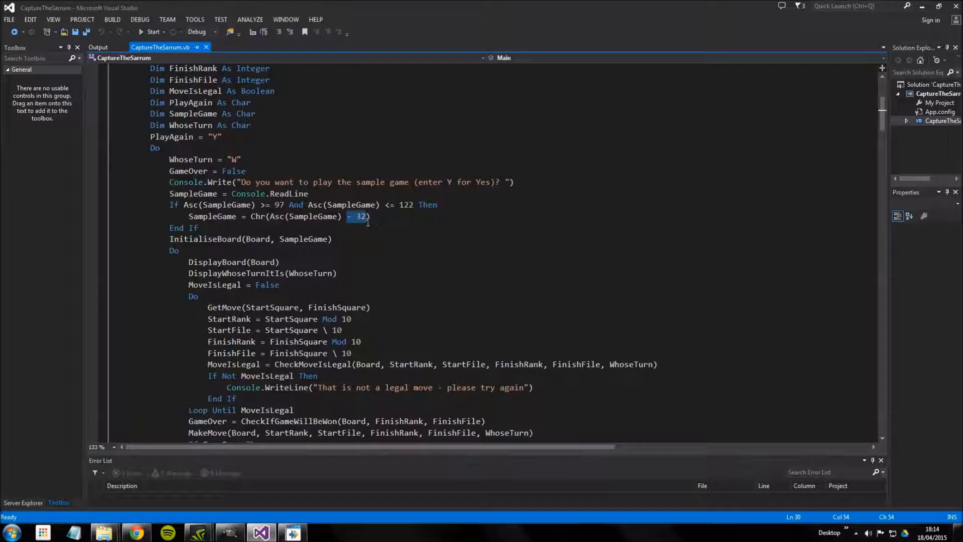
pyautogui.click(209, 204)
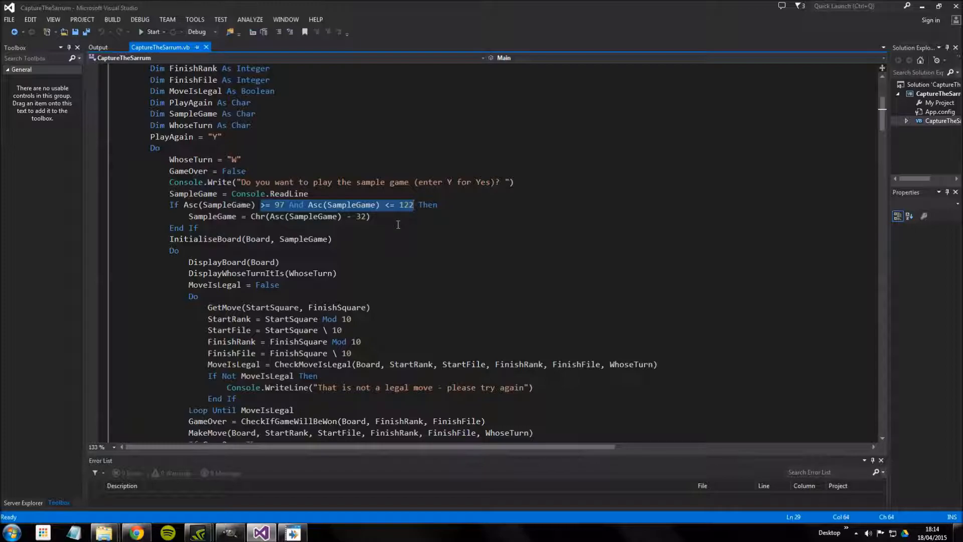
pyautogui.moveTo(360, 214)
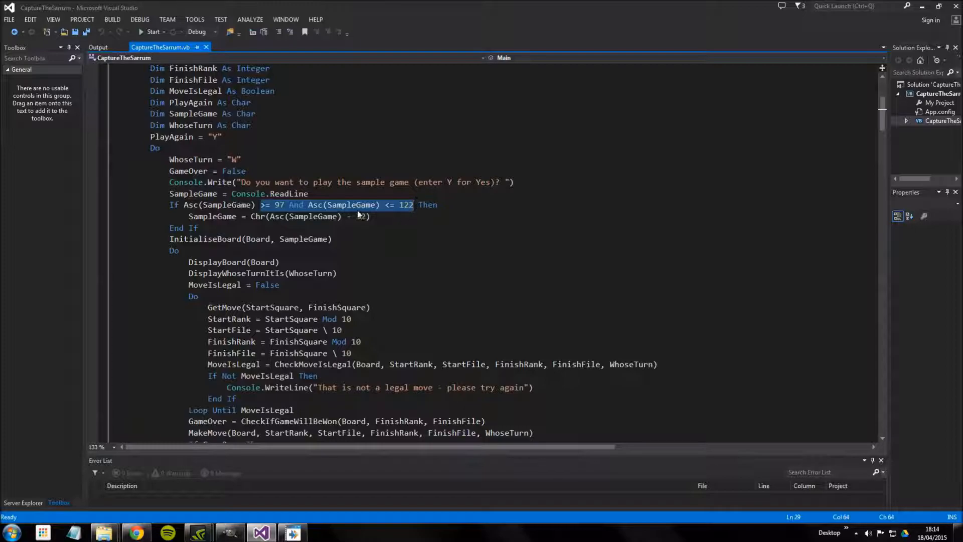
pyautogui.doubleClick(362, 216)
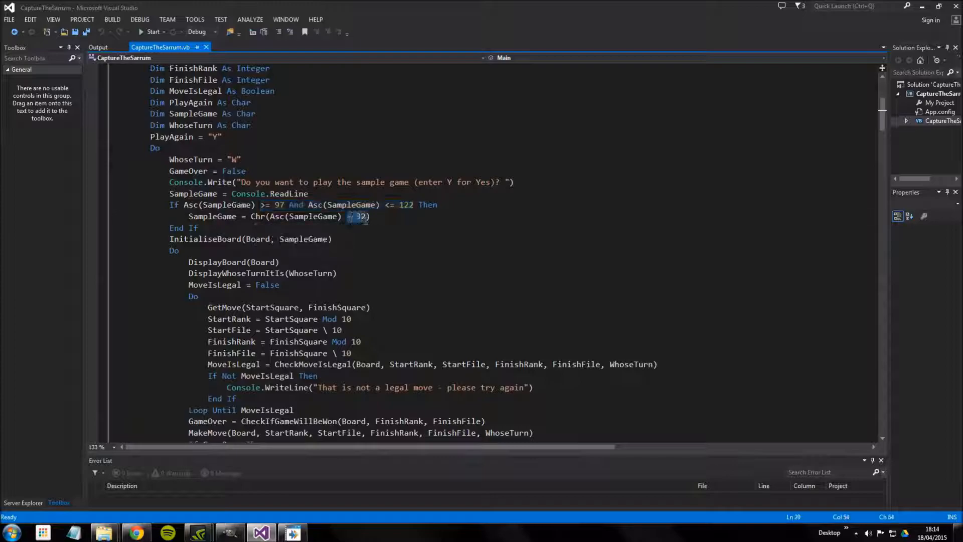
pyautogui.moveTo(313, 216)
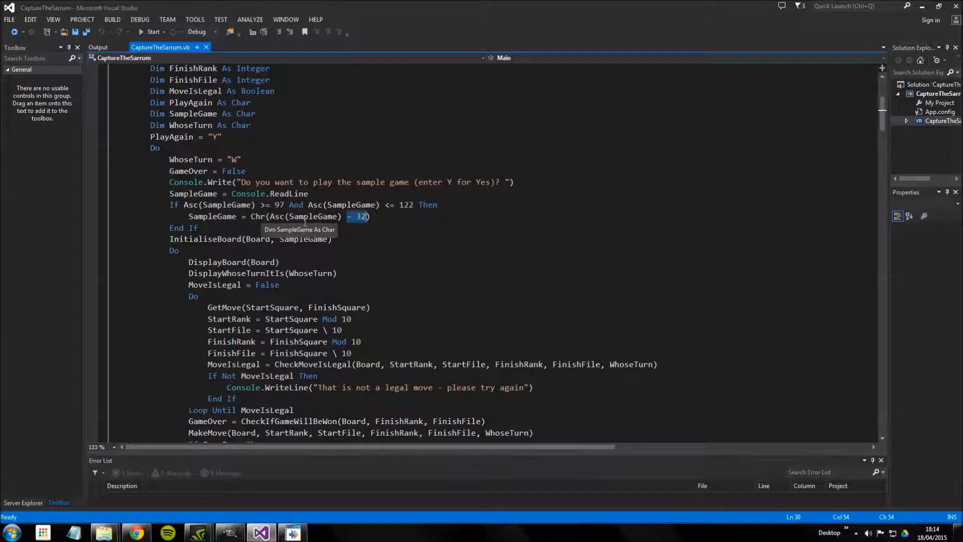
pyautogui.moveTo(306, 239)
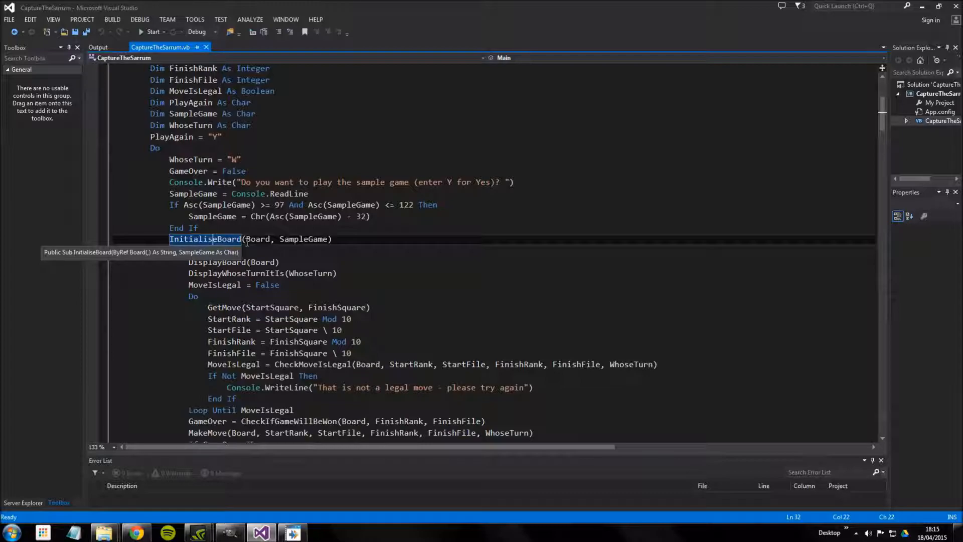
pyautogui.moveTo(216, 285)
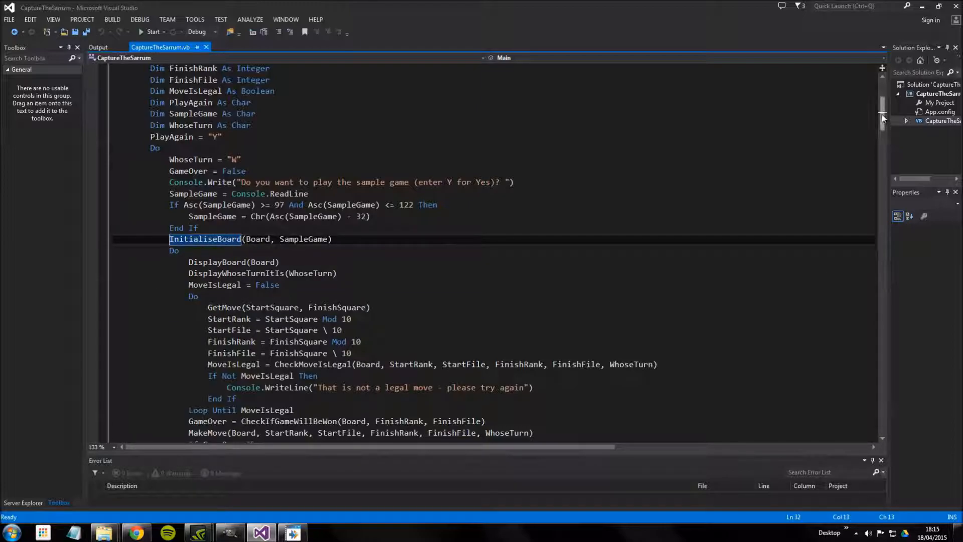
# - Highlight the InitialiseBoard subroutine name and Board parameter, then run the game
pyautogui.scroll(-3)
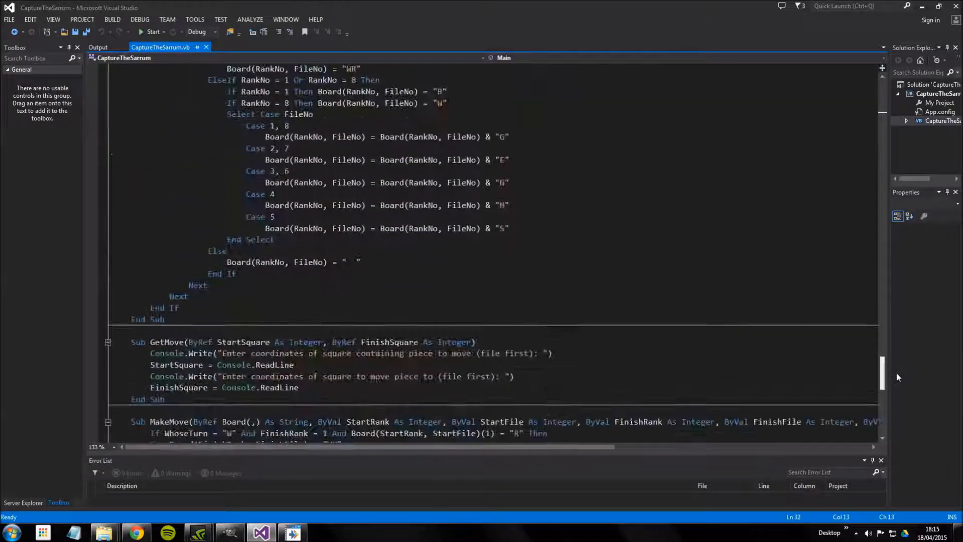
pyautogui.scroll(-3)
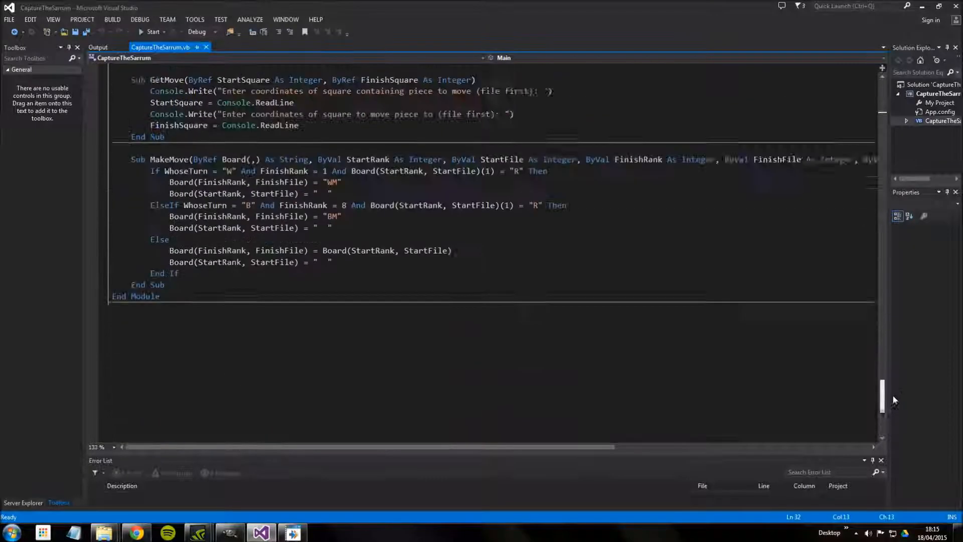
pyautogui.scroll(3)
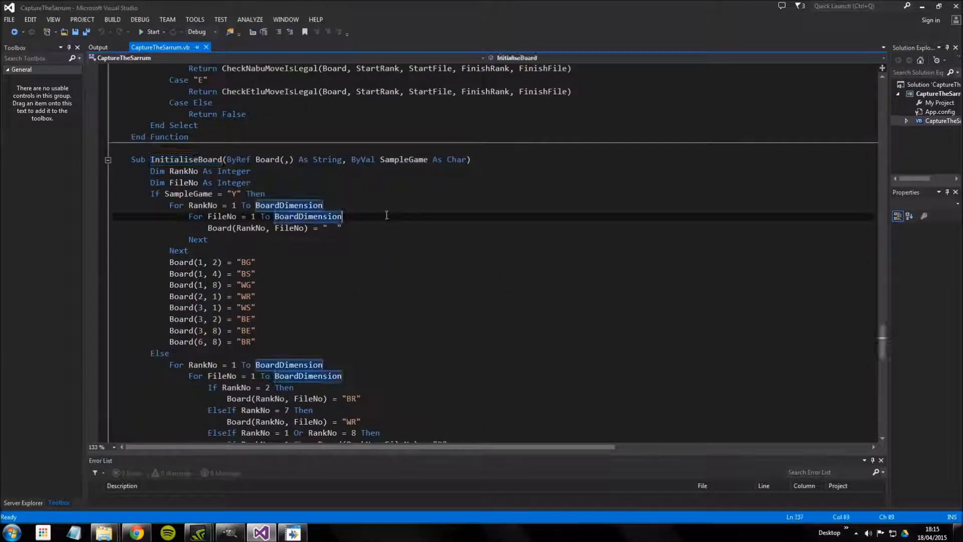
pyautogui.doubleClick(186, 159)
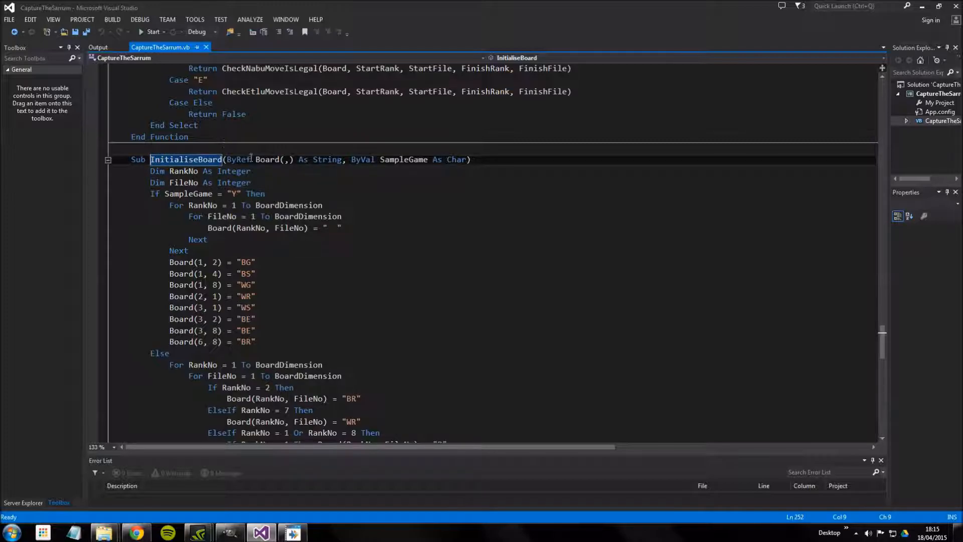
pyautogui.doubleClick(268, 159)
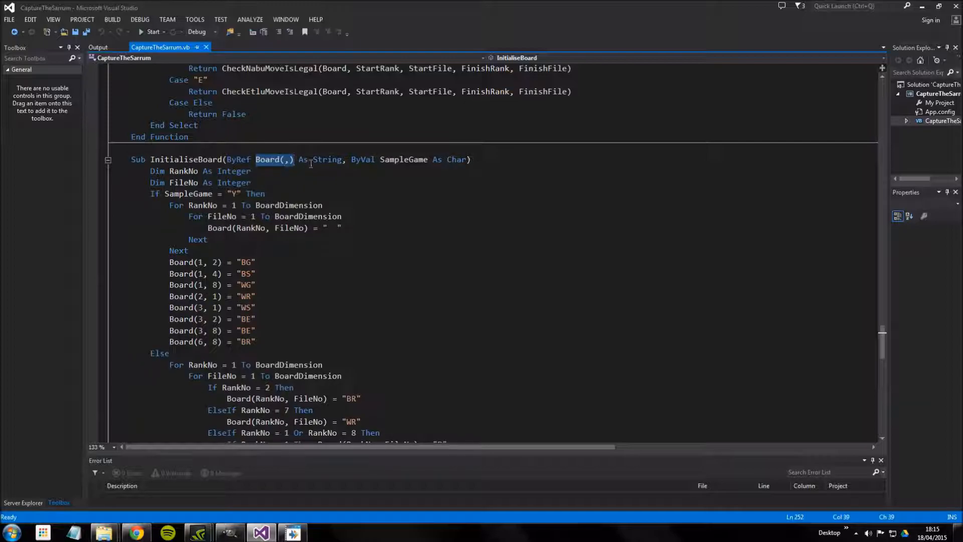
pyautogui.doubleClick(237, 159)
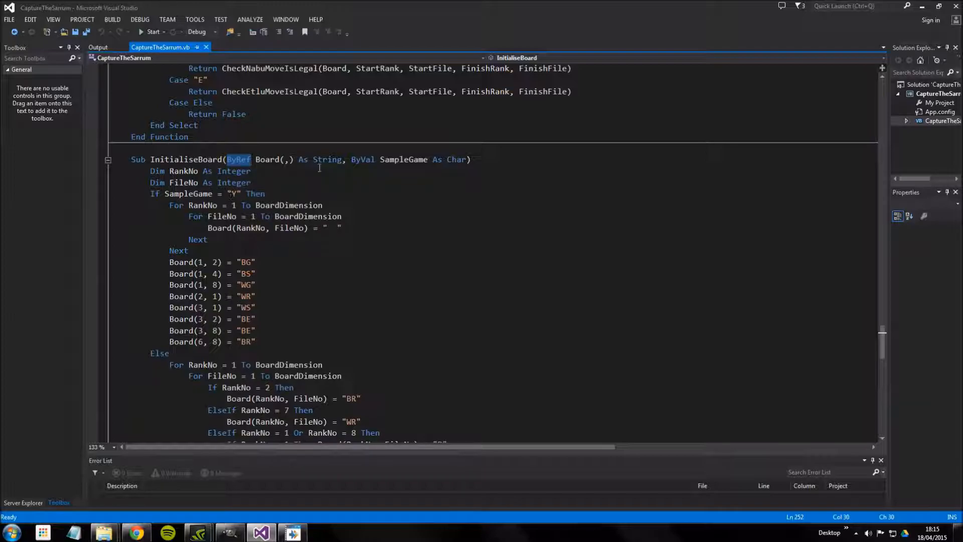
pyautogui.click(380, 159)
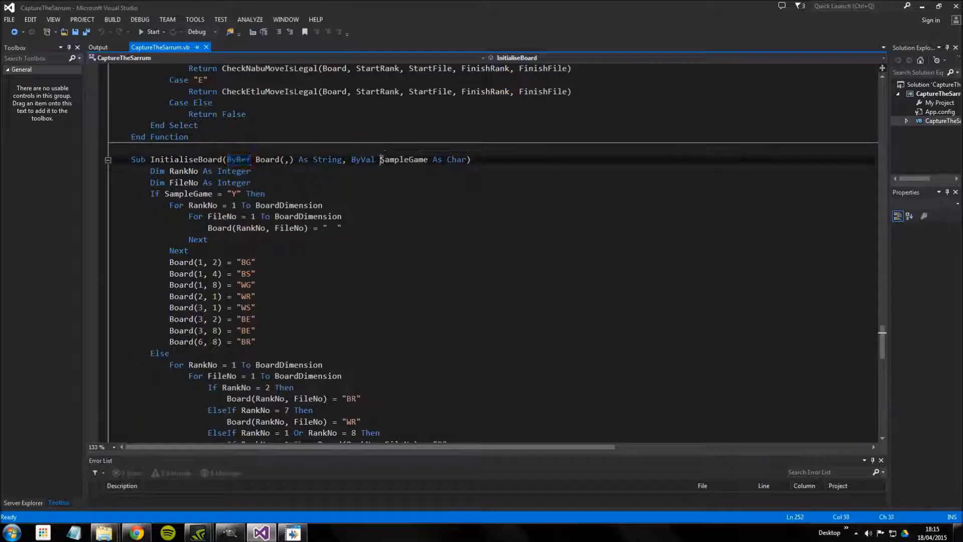
pyautogui.click(366, 159)
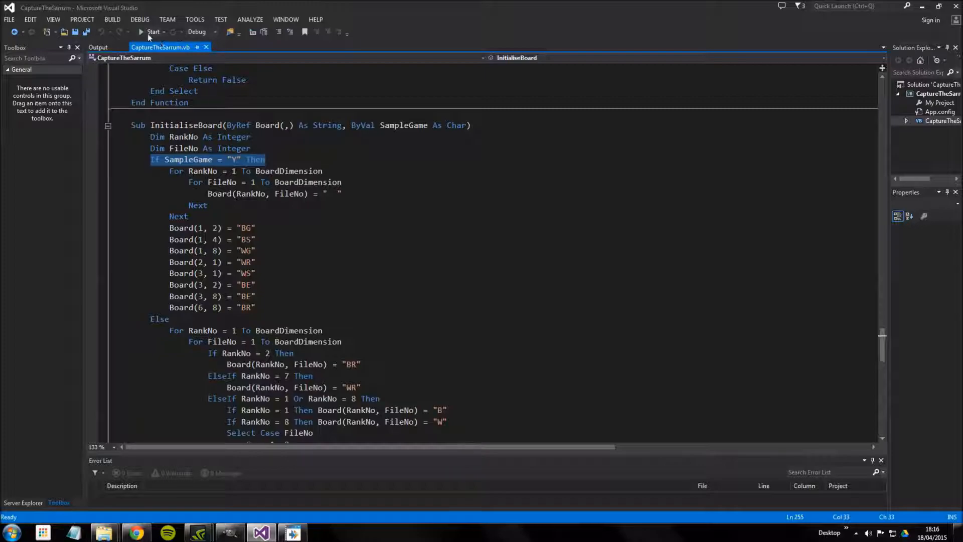
pyautogui.click(153, 32)
pyautogui.write('y')
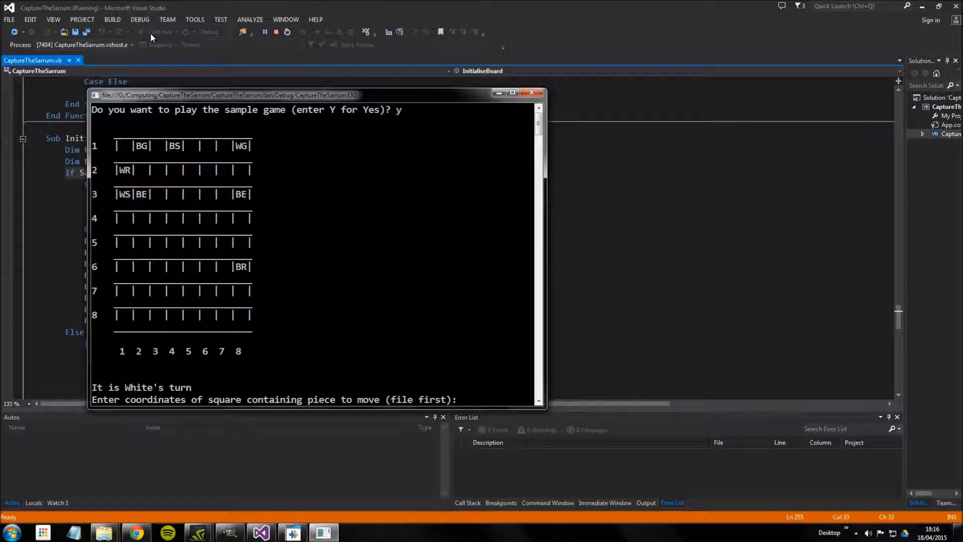
pyautogui.moveTo(246, 268)
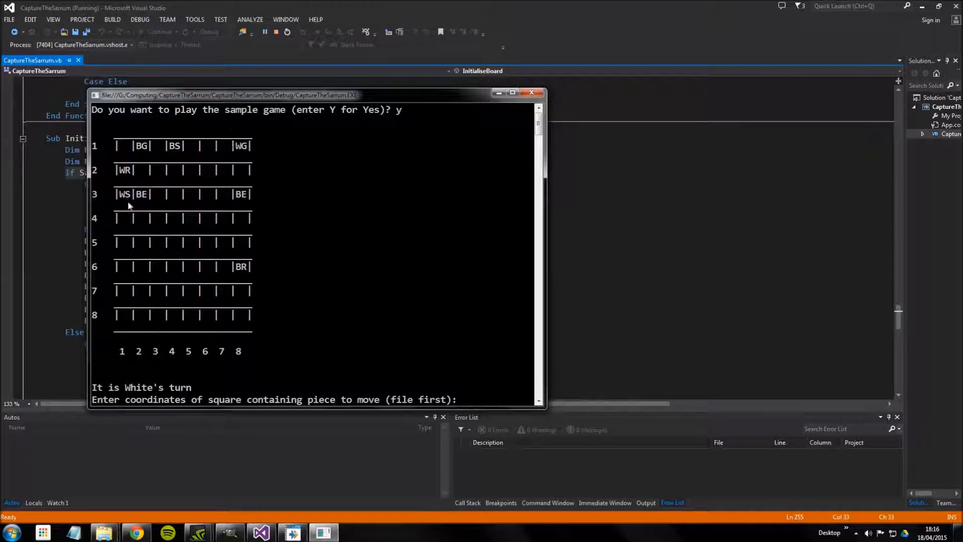
pyautogui.moveTo(243, 152)
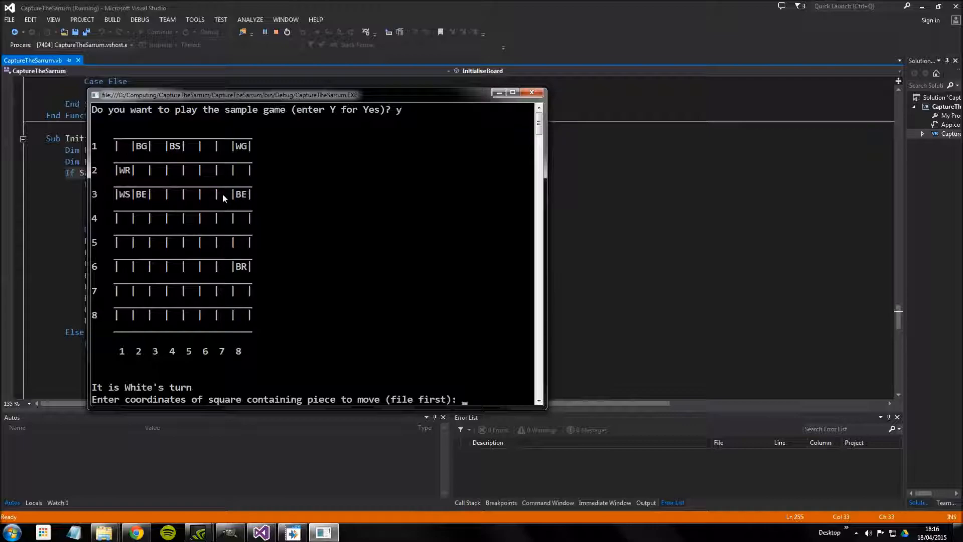
pyautogui.moveTo(240, 162)
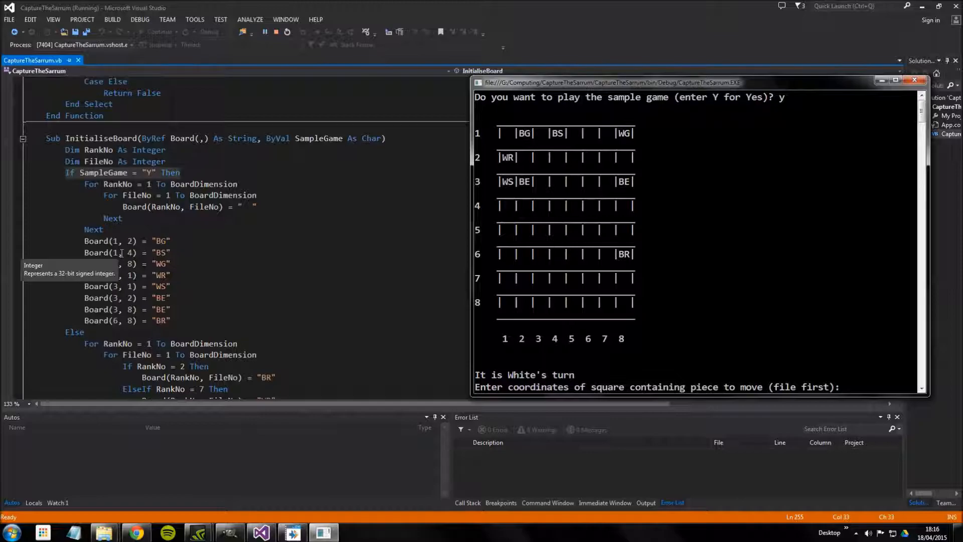
pyautogui.moveTo(134, 240)
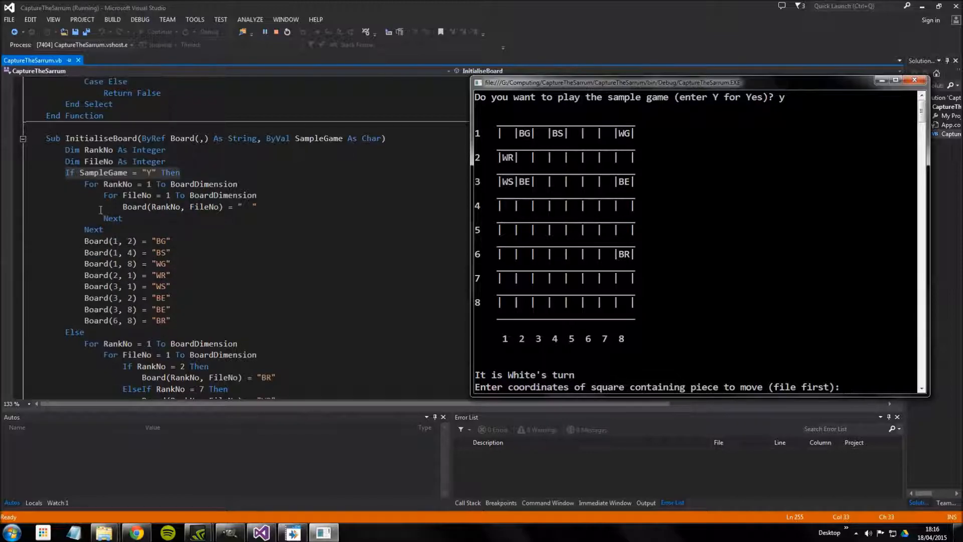
pyautogui.moveTo(92, 184)
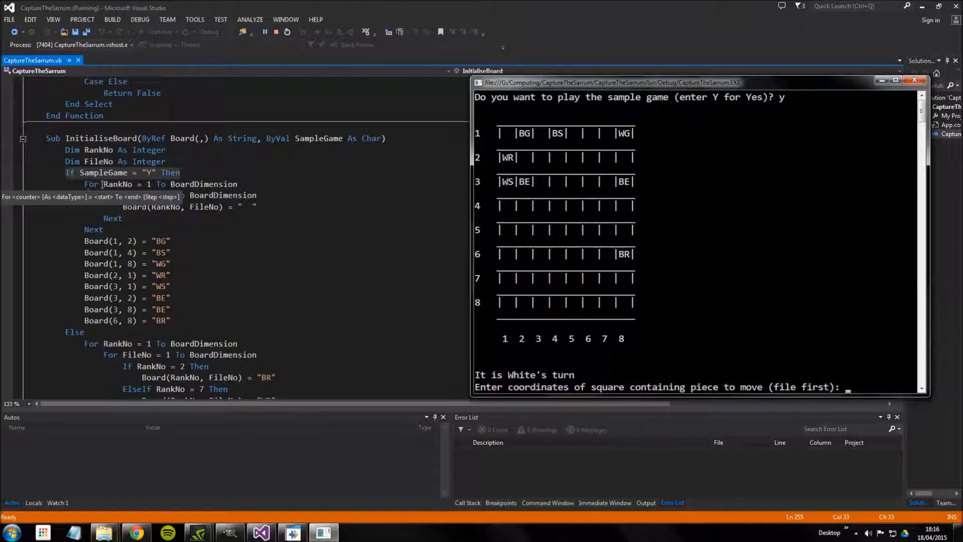
pyautogui.moveTo(210, 183)
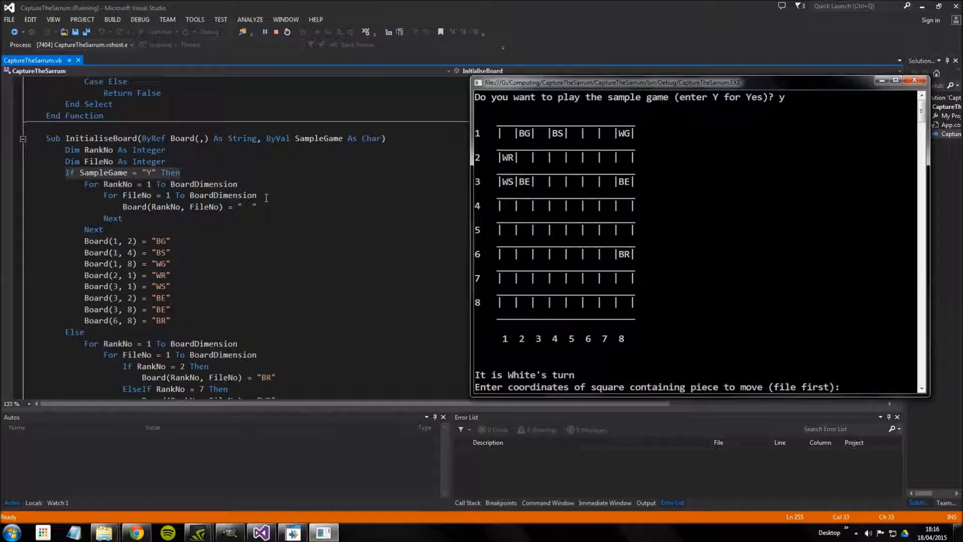
pyautogui.moveTo(651, 213)
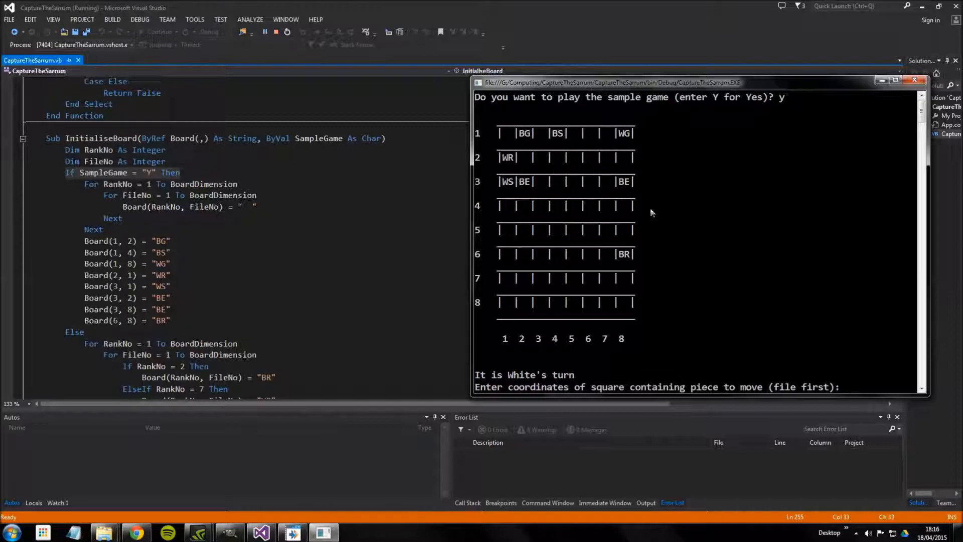
pyautogui.moveTo(608, 134)
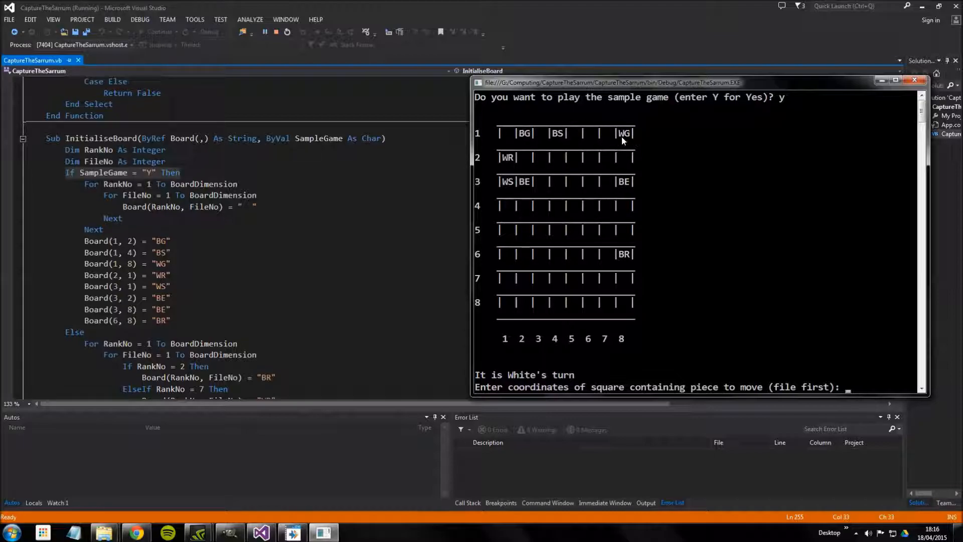
pyautogui.moveTo(504, 139)
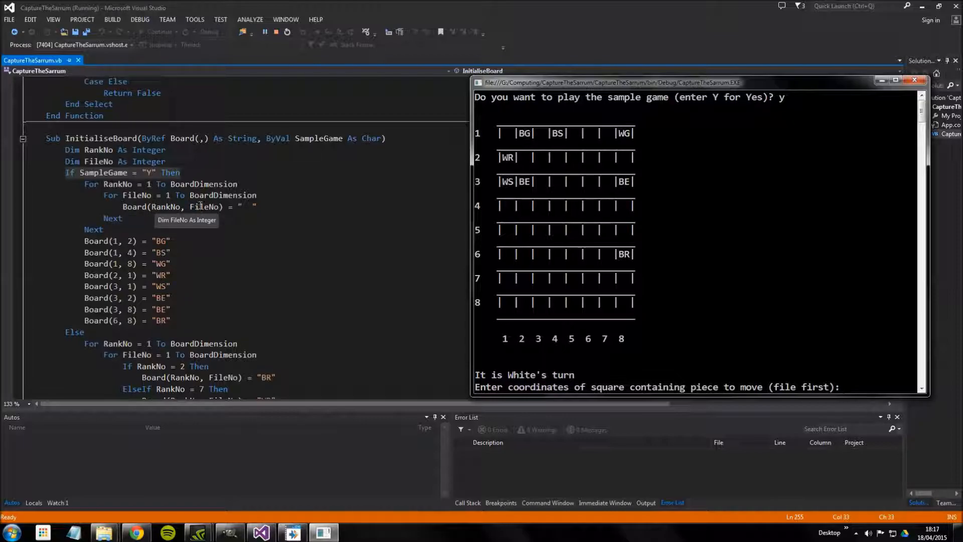
pyautogui.moveTo(180, 215)
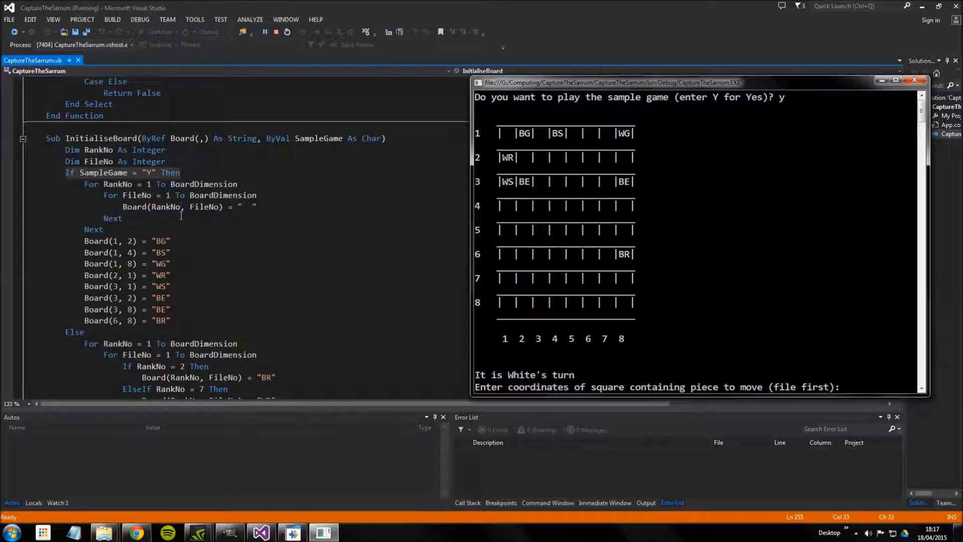
pyautogui.moveTo(187, 222)
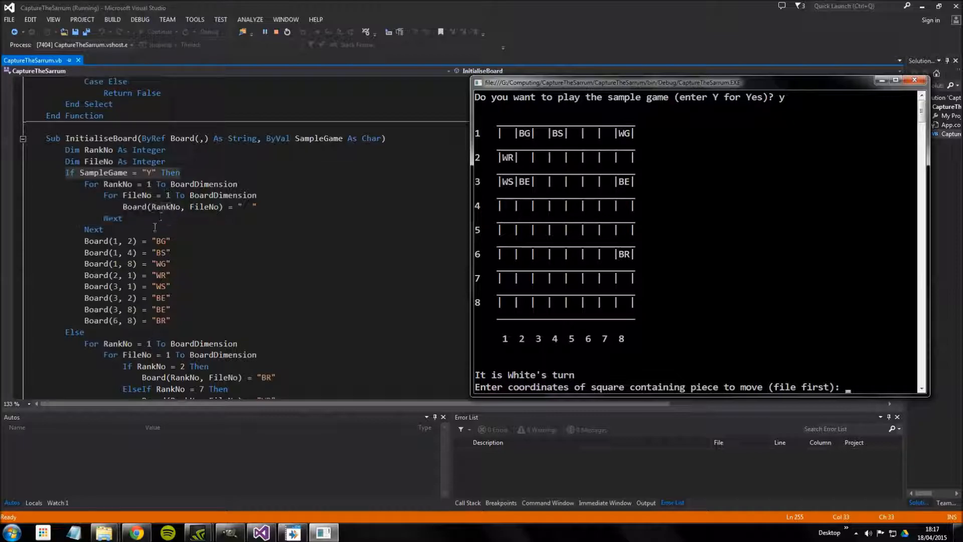
pyautogui.moveTo(95, 253)
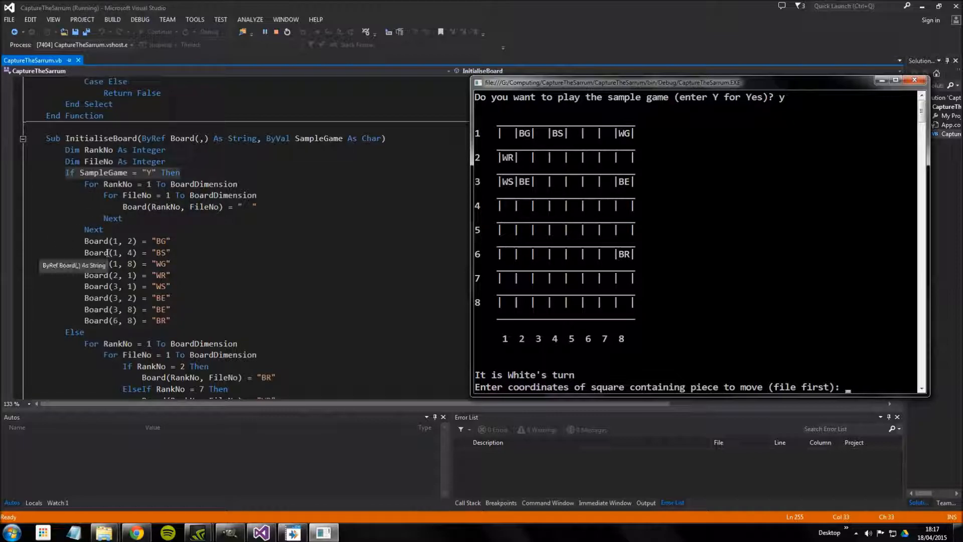
pyautogui.moveTo(602, 225)
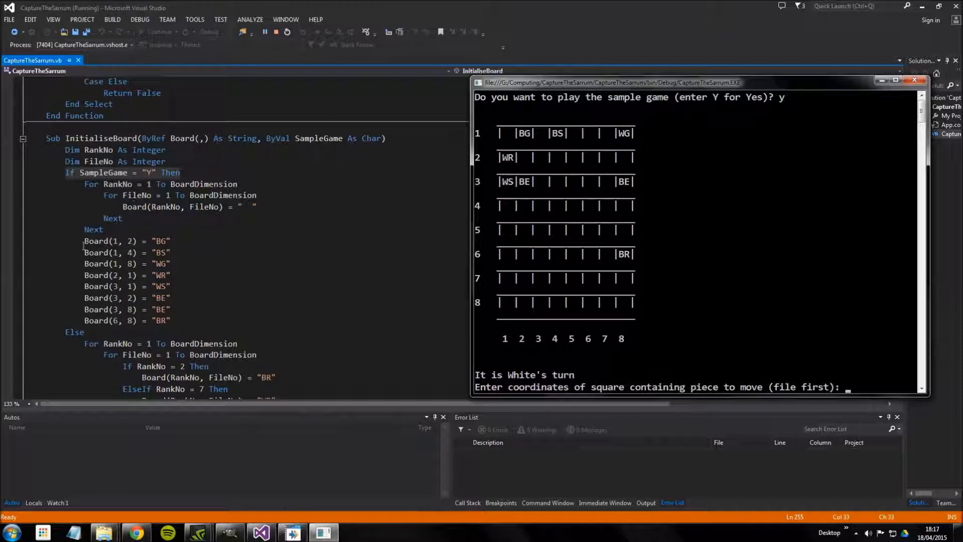
pyautogui.moveTo(131, 240)
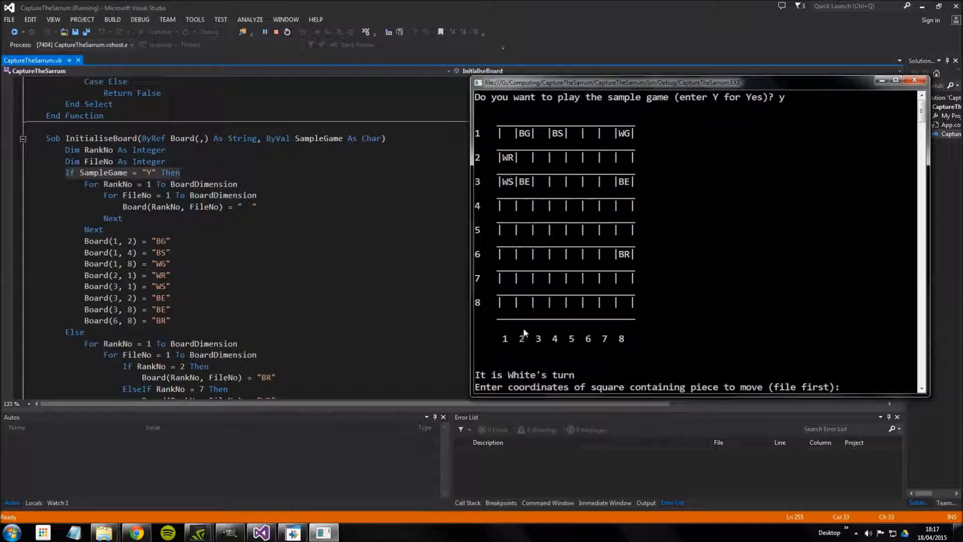
pyautogui.moveTo(530, 142)
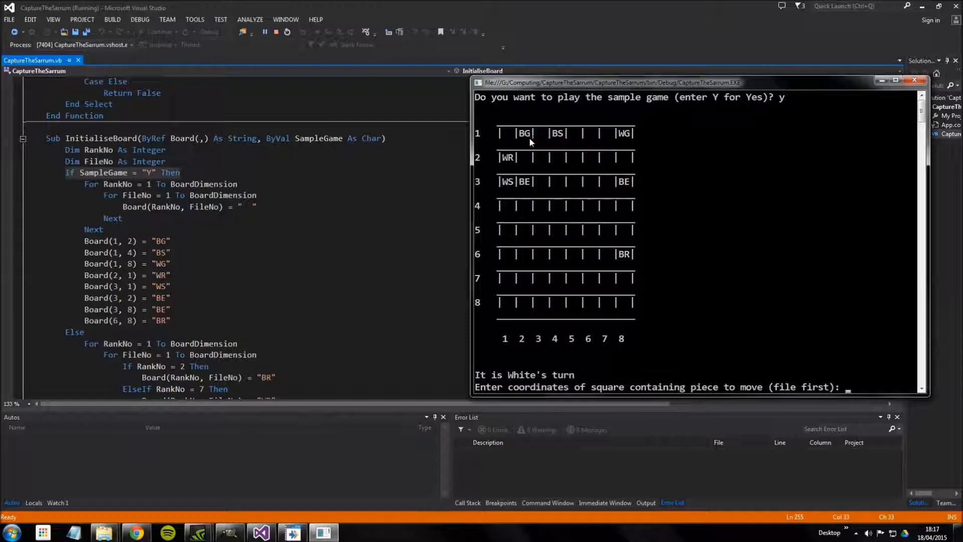
pyautogui.moveTo(284, 325)
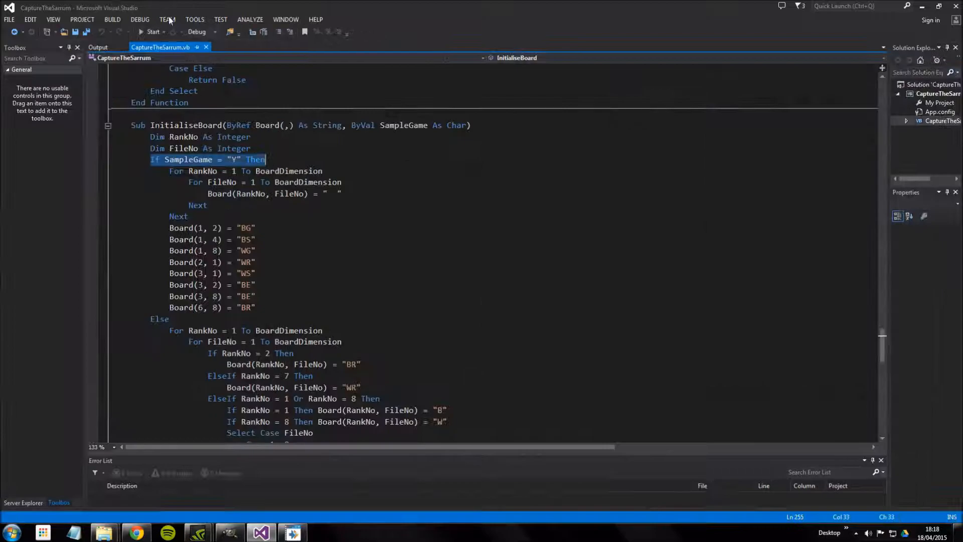
# - Scroll down to InitialiseBoard's Else branch and relaunch CaptureTheSarrum
pyautogui.scroll(-3)
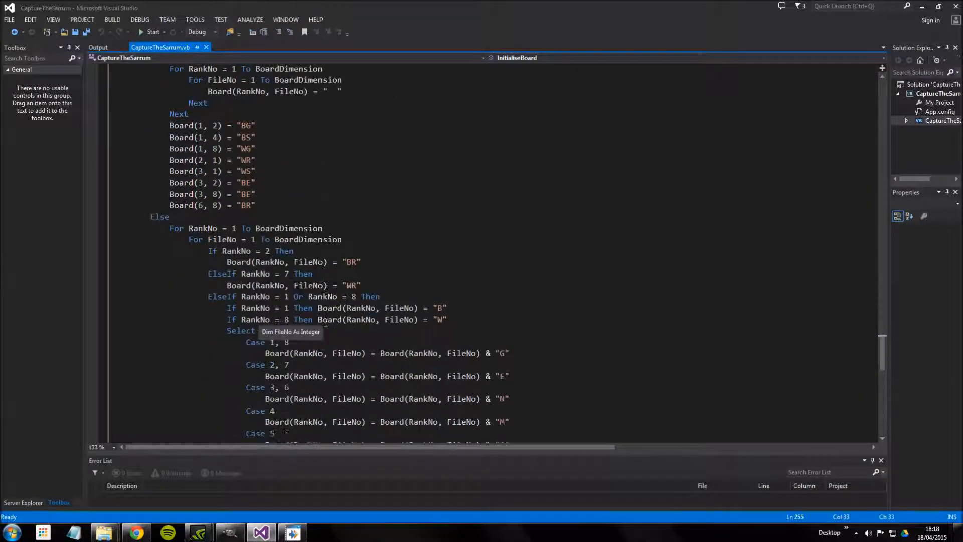
pyautogui.scroll(-3)
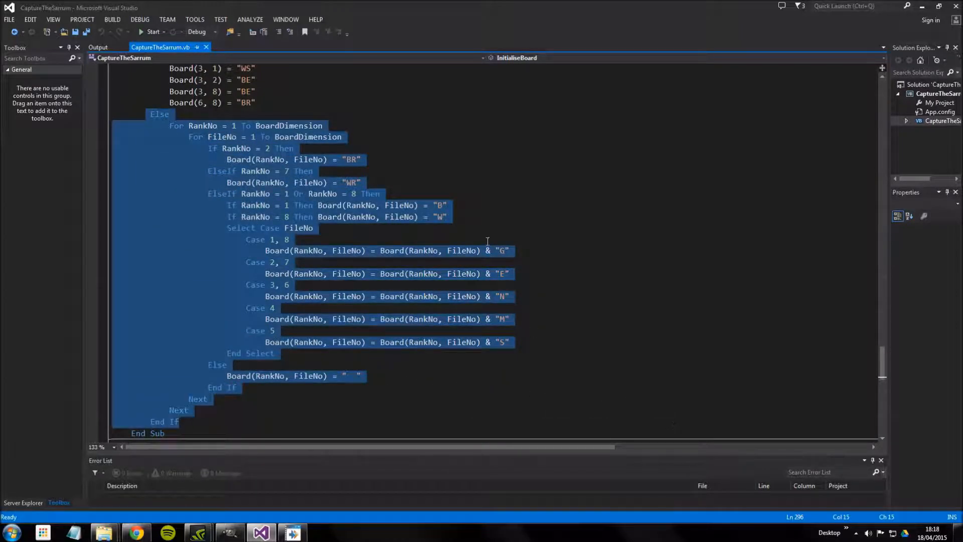
pyautogui.moveTo(481, 227)
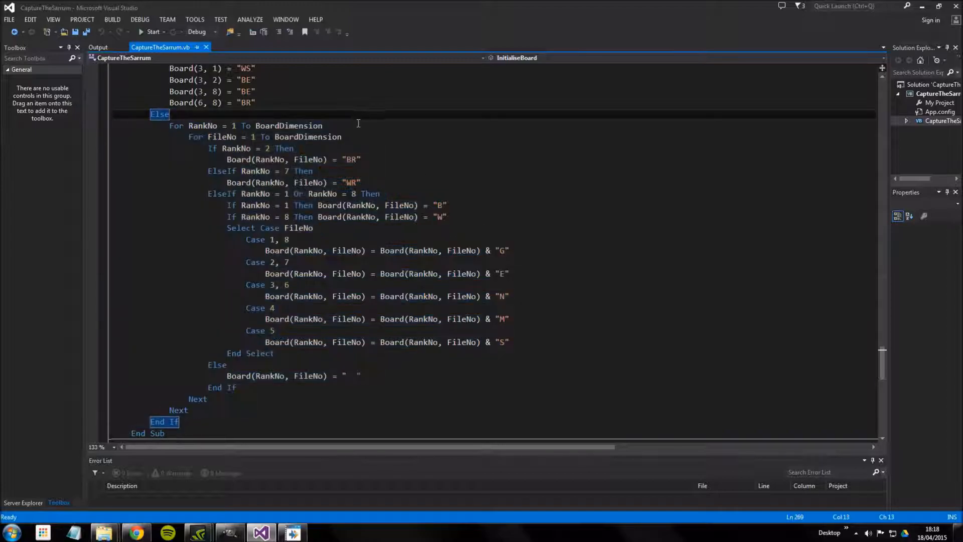
pyautogui.click(152, 32)
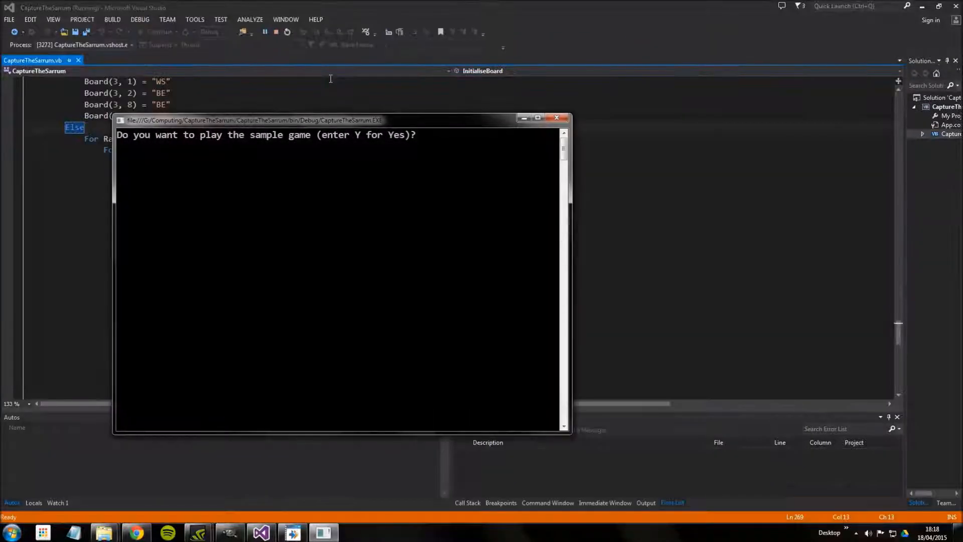
# - Answer n to the sample game prompt to get the standard starting board
pyautogui.write('n')
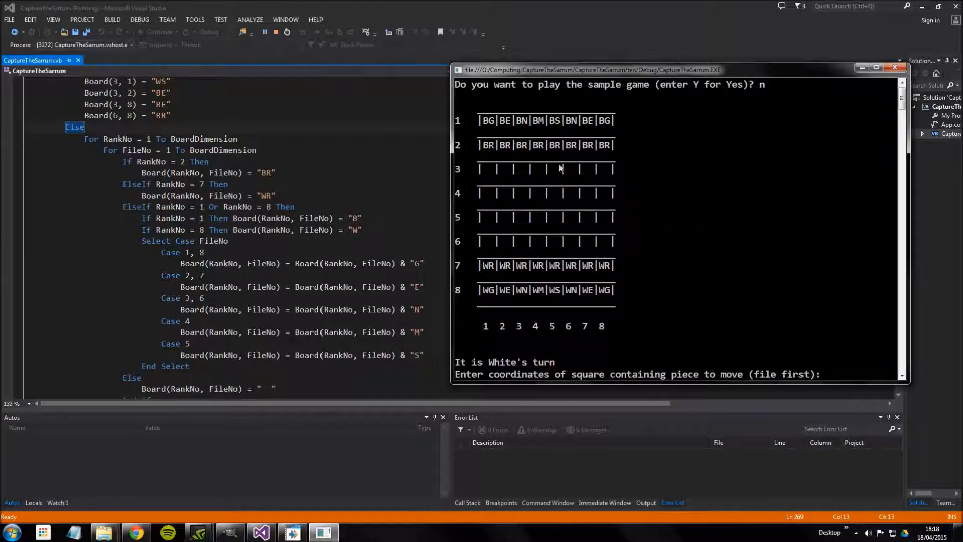
pyautogui.moveTo(621, 181)
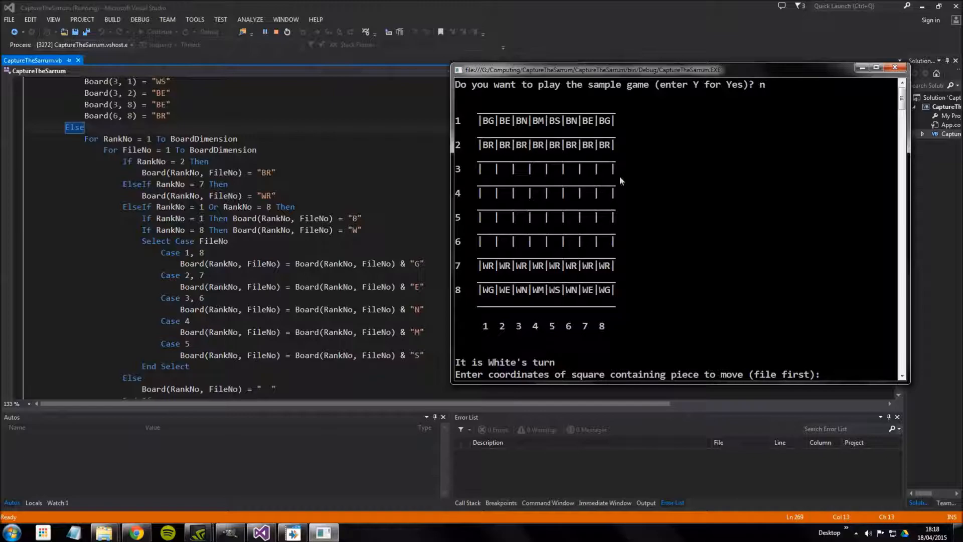
pyautogui.moveTo(482, 294)
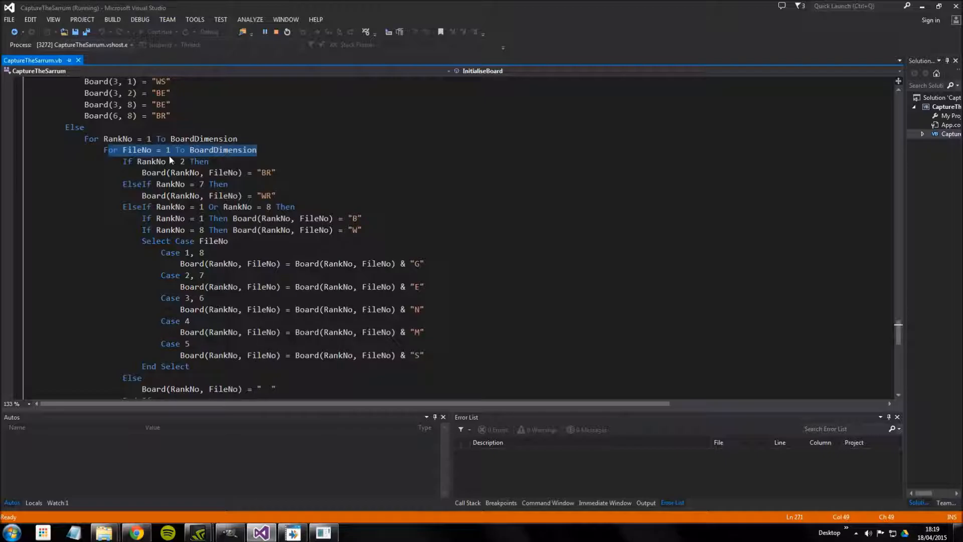
pyautogui.moveTo(132, 211)
pyautogui.write('n')
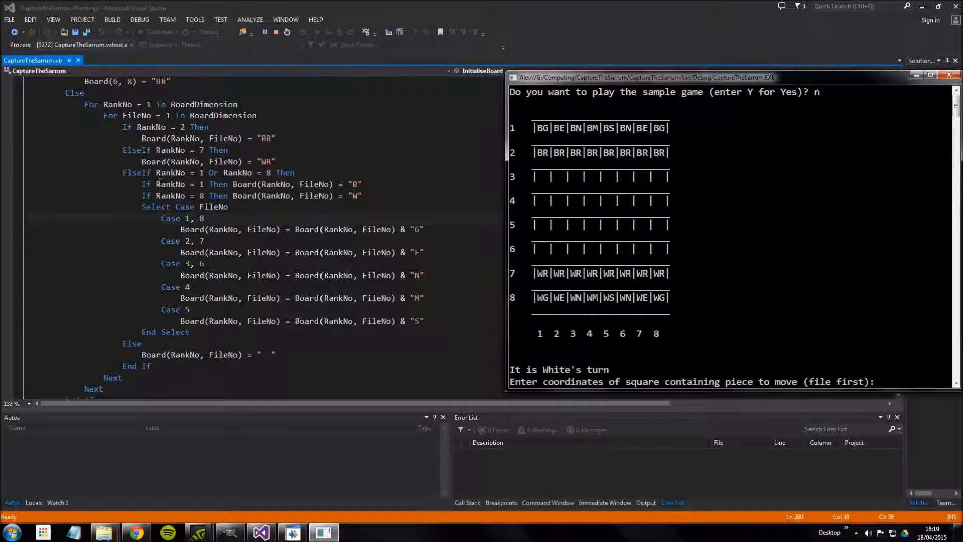
pyautogui.moveTo(164, 172)
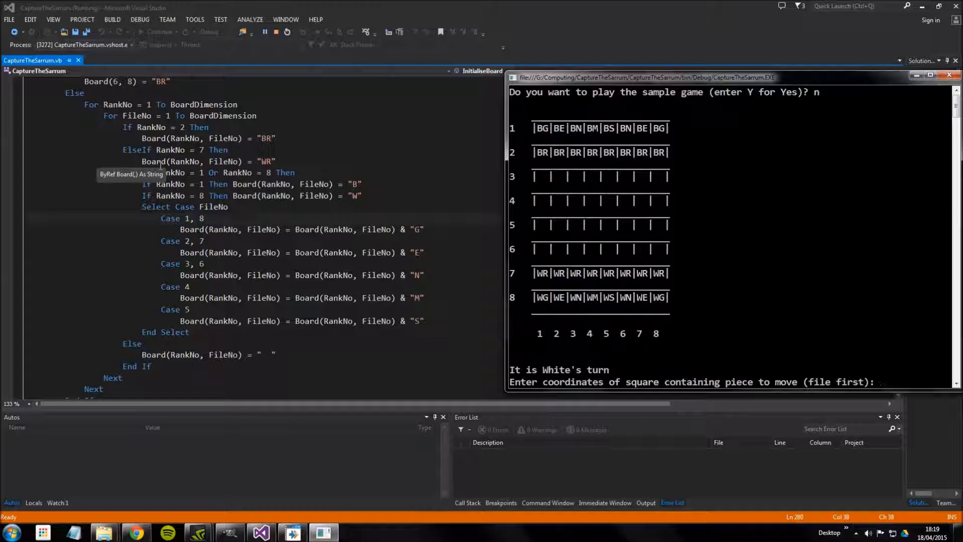
pyautogui.moveTo(208, 153)
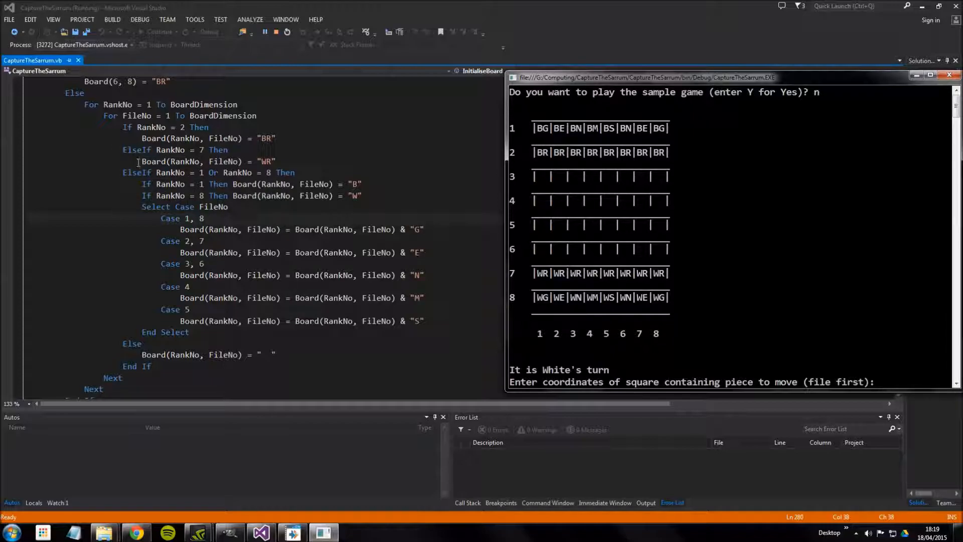
pyautogui.moveTo(764, 256)
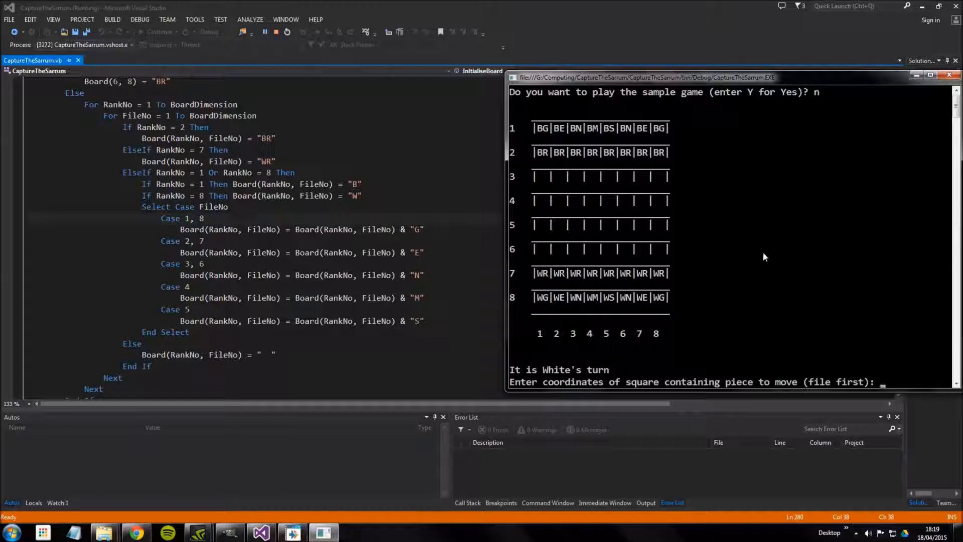
pyautogui.moveTo(266, 150)
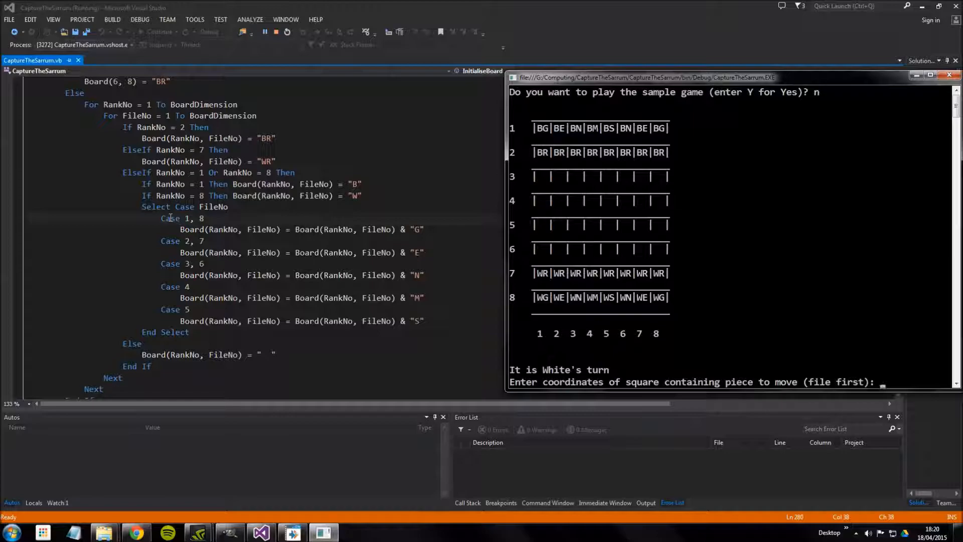
pyautogui.moveTo(156, 206)
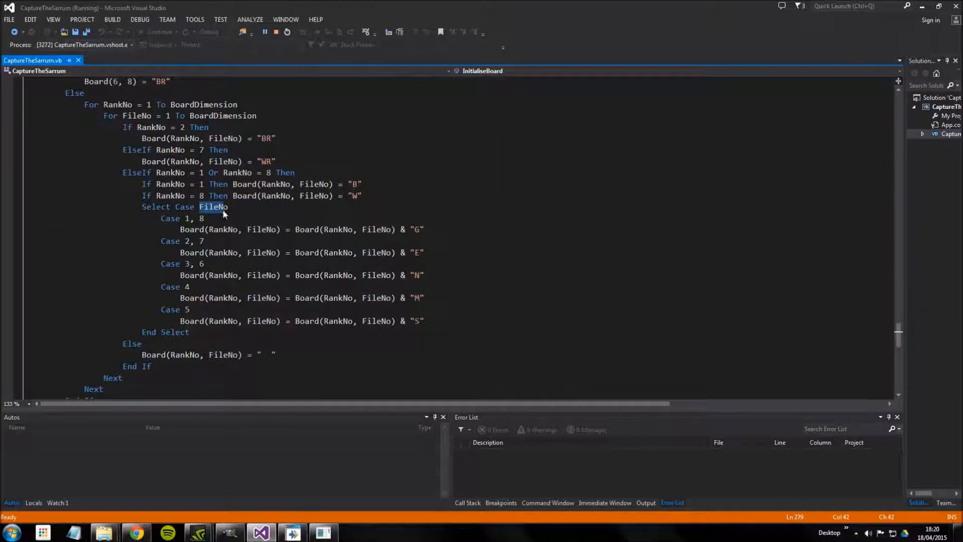
pyautogui.moveTo(213, 206)
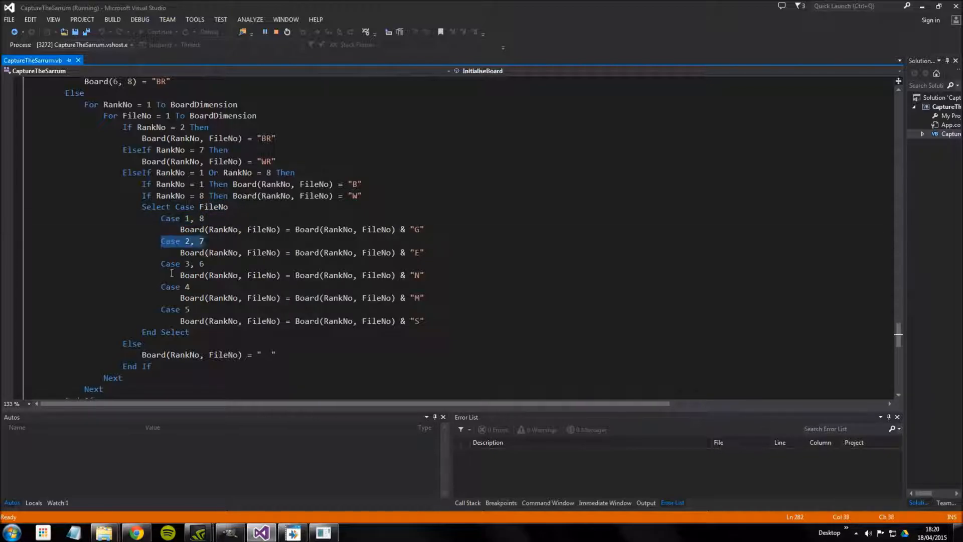
# - Bring the console with the standard starting board back beside the Select Case code
pyautogui.click(188, 264)
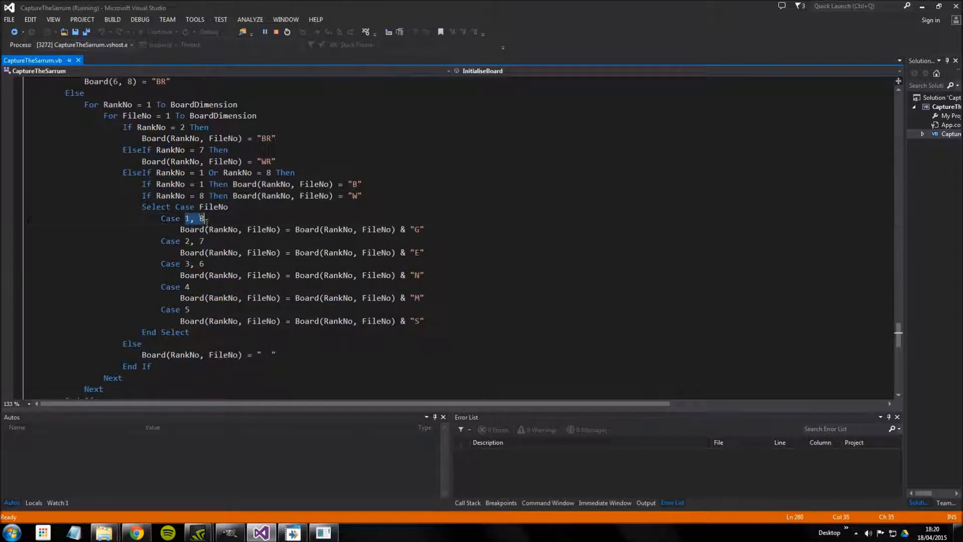
pyautogui.click(324, 531)
pyautogui.write('n')
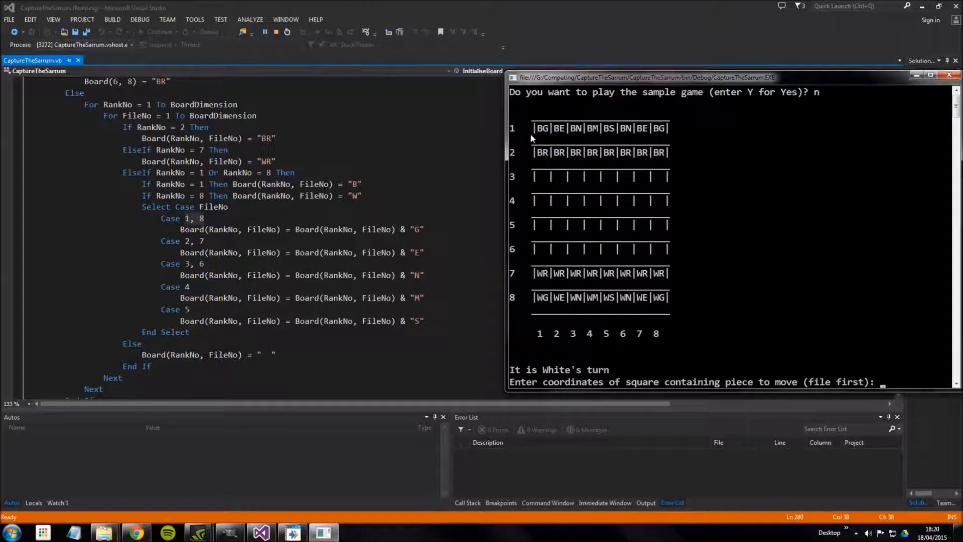
pyautogui.moveTo(659, 315)
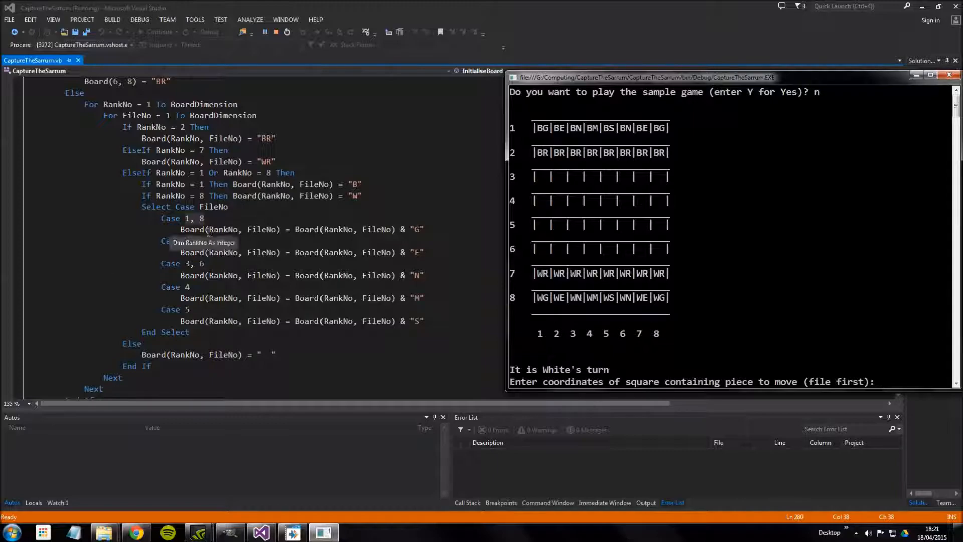
pyautogui.moveTo(196, 229)
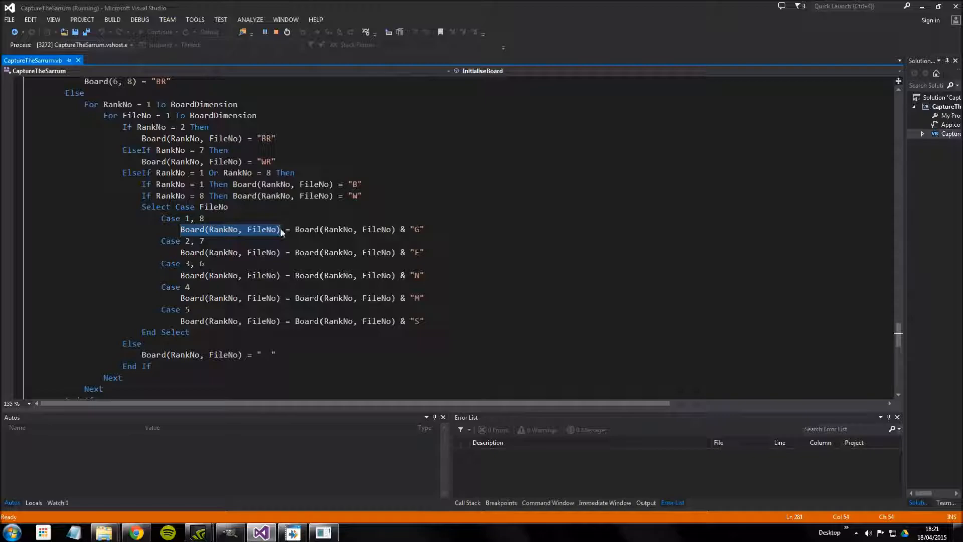
pyautogui.moveTo(293, 230)
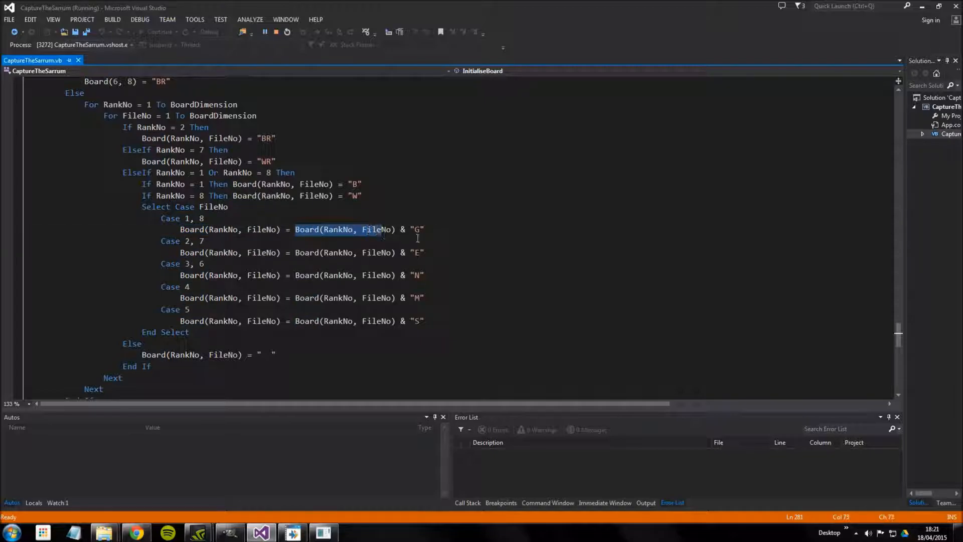
pyautogui.click(418, 229)
pyautogui.write('n')
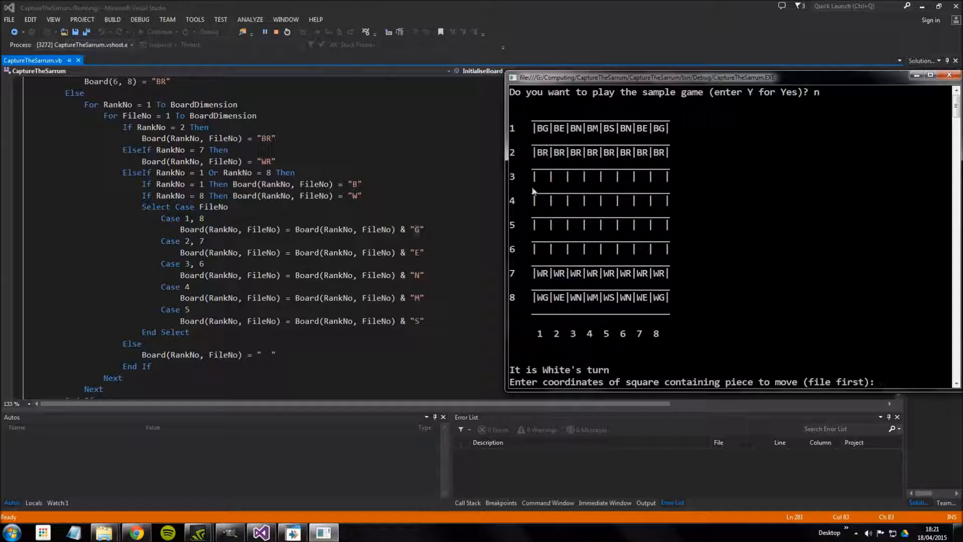
pyautogui.moveTo(178, 247)
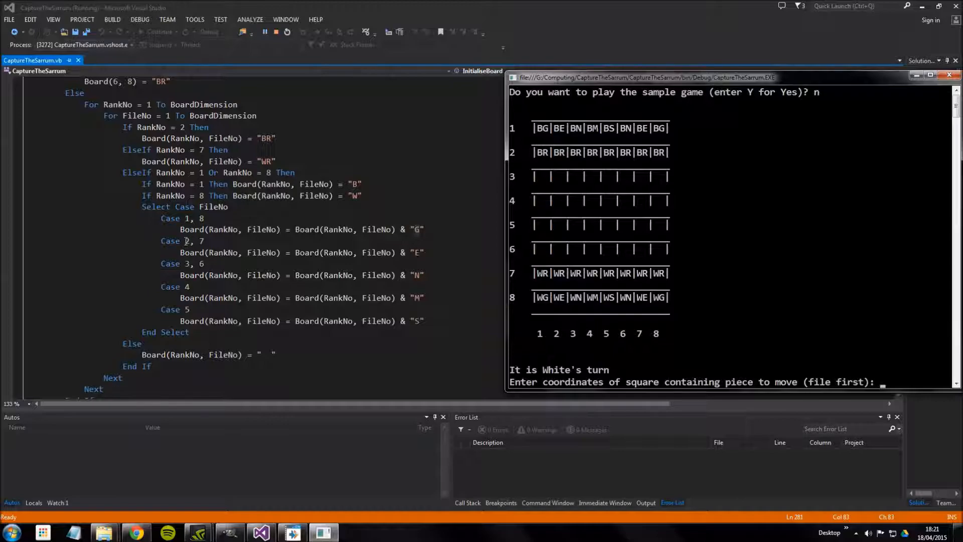
pyautogui.moveTo(572, 332)
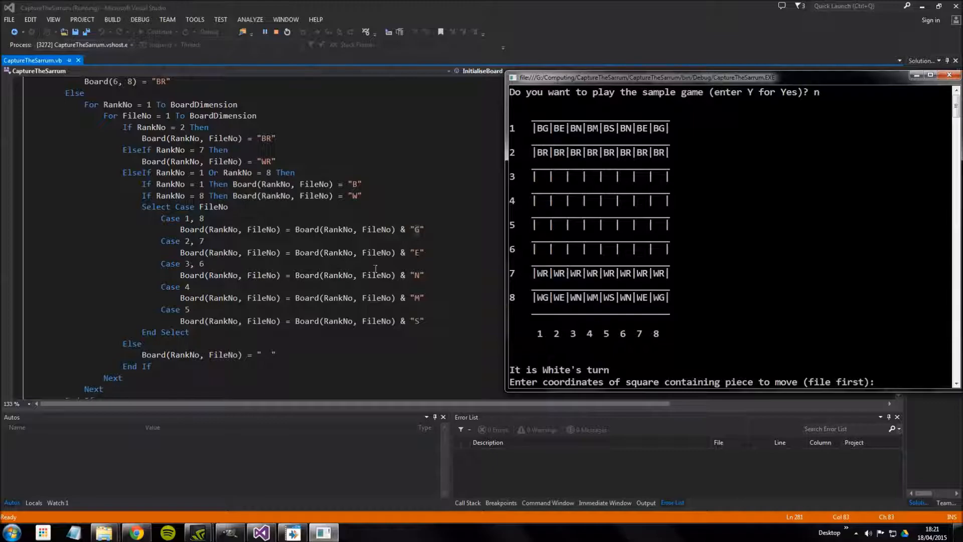
pyautogui.moveTo(415, 285)
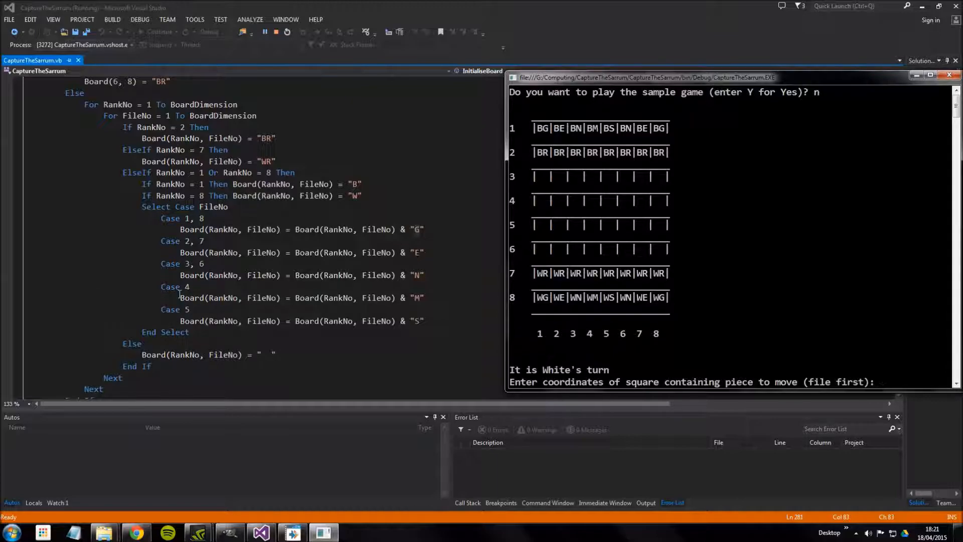
pyautogui.moveTo(191, 297)
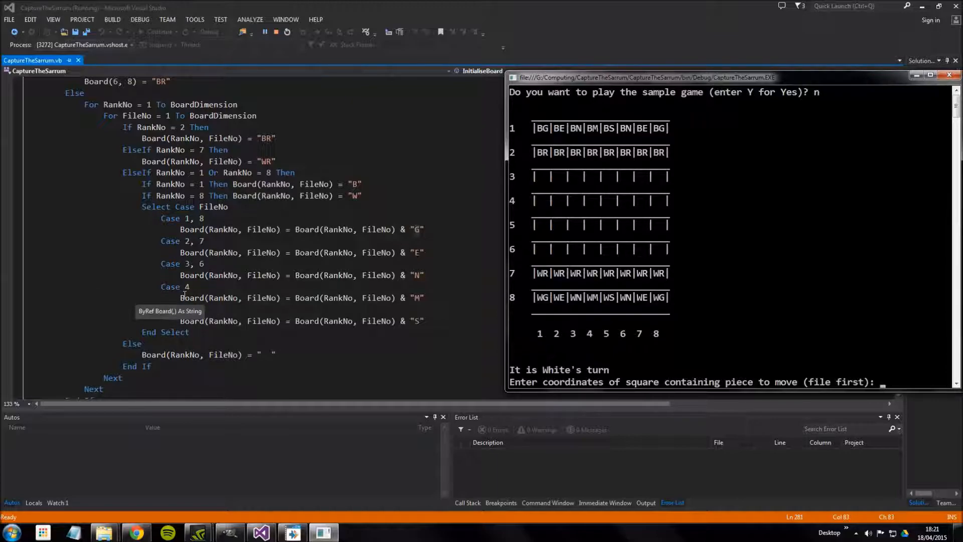
pyautogui.moveTo(324, 303)
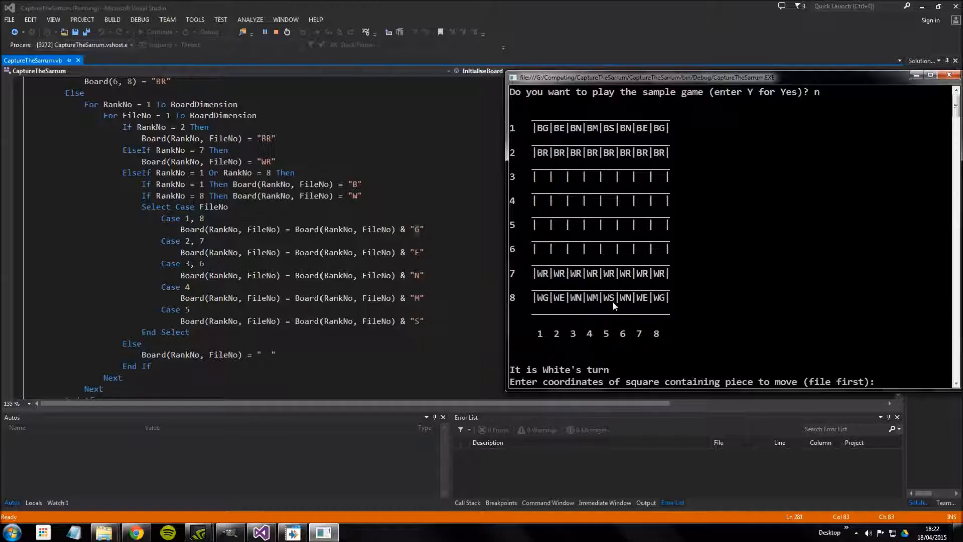
pyautogui.moveTo(606, 309)
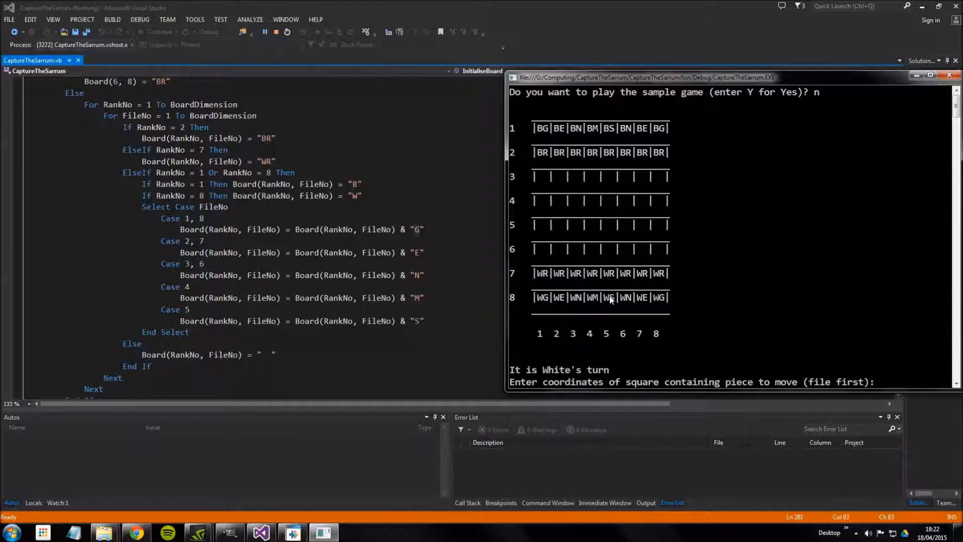
pyautogui.moveTo(636, 271)
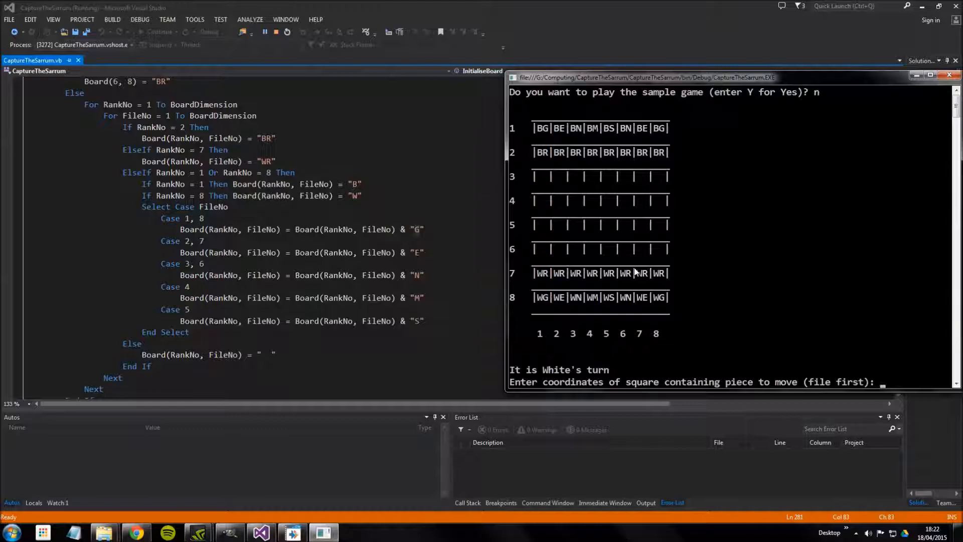
pyautogui.moveTo(443, 262)
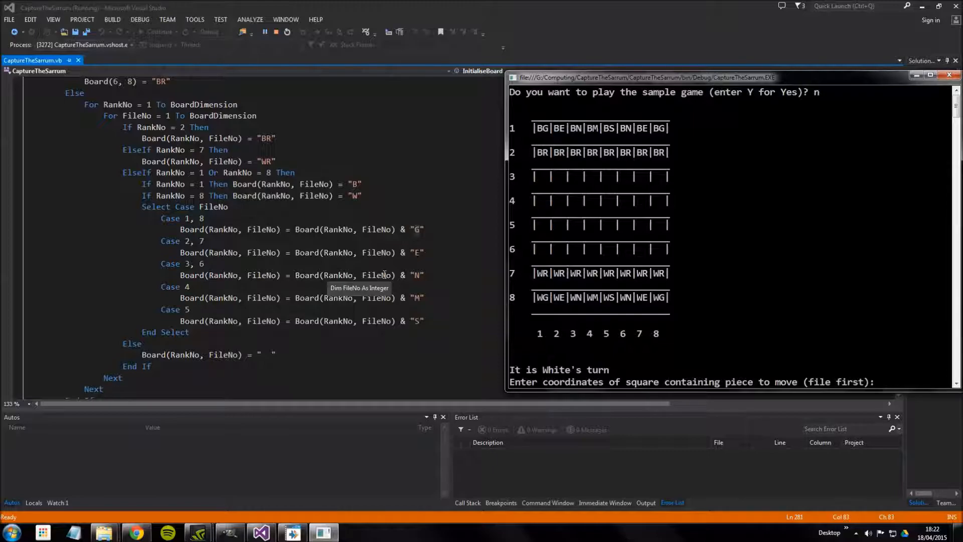
pyautogui.moveTo(383, 251)
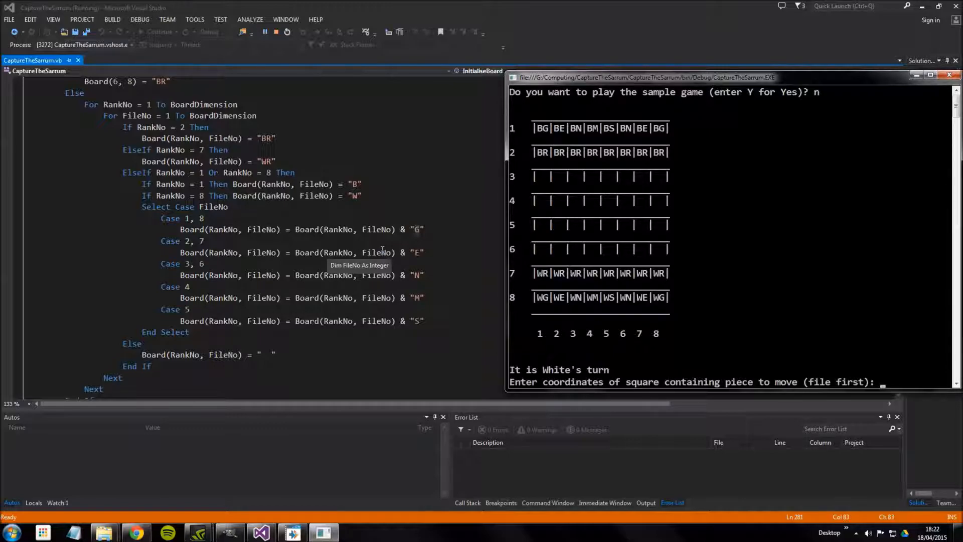
pyautogui.moveTo(328, 203)
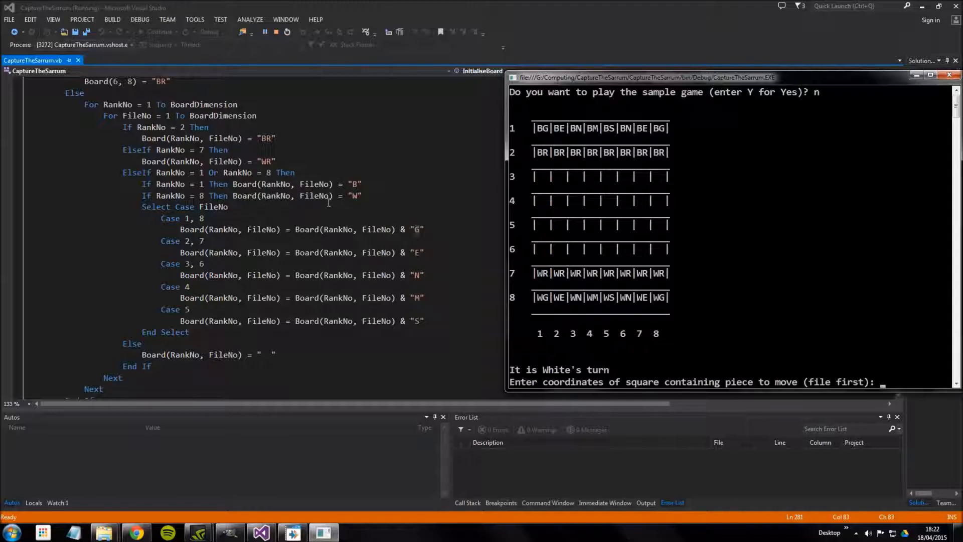
pyautogui.moveTo(322, 195)
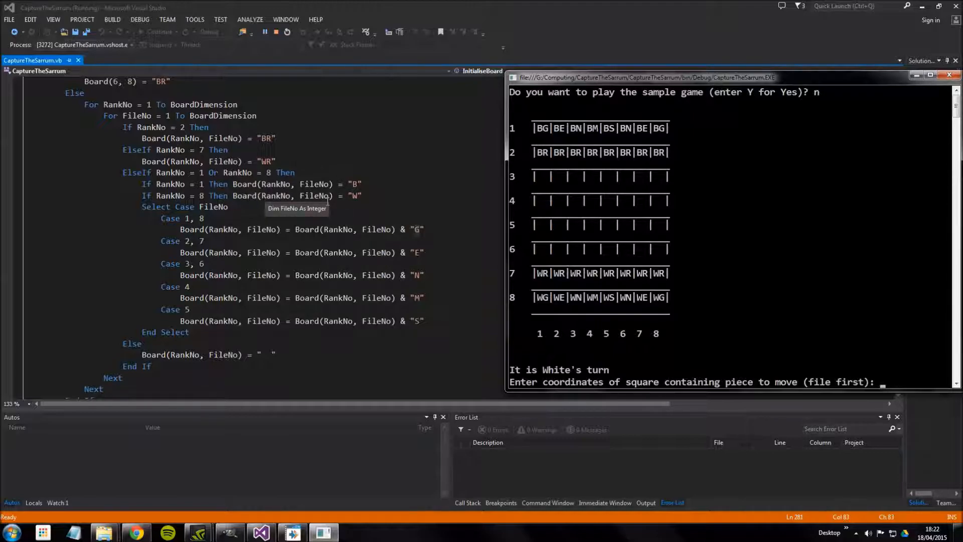
pyautogui.moveTo(516, 180)
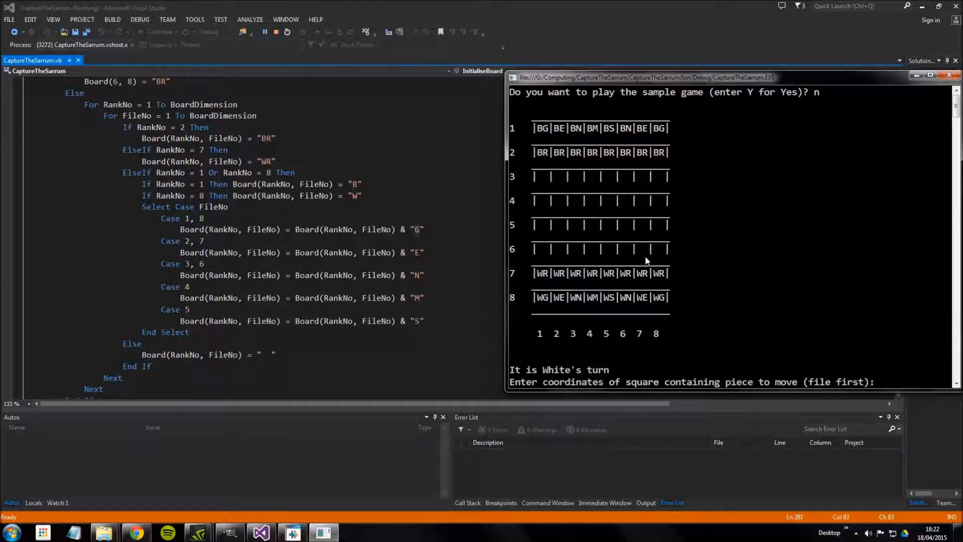
pyautogui.moveTo(236, 361)
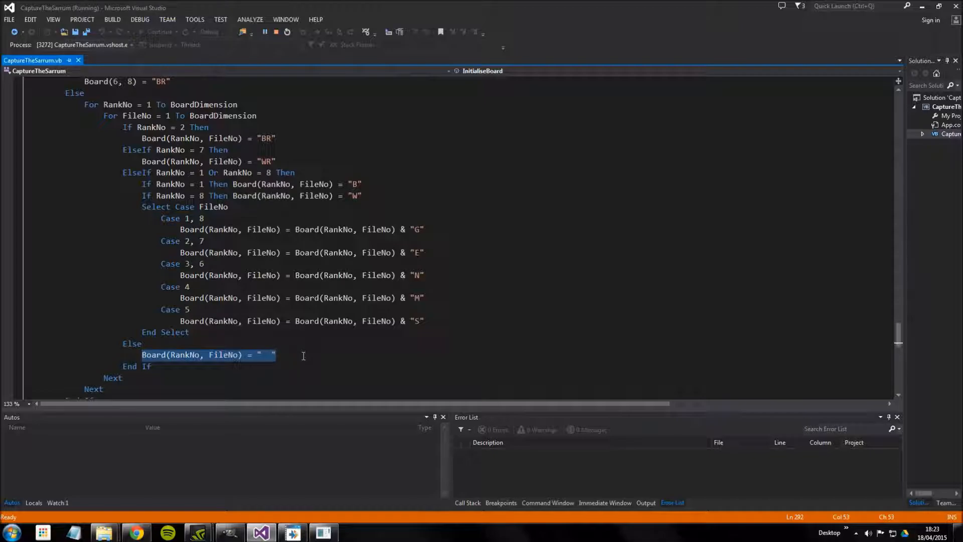
pyautogui.scroll(-3)
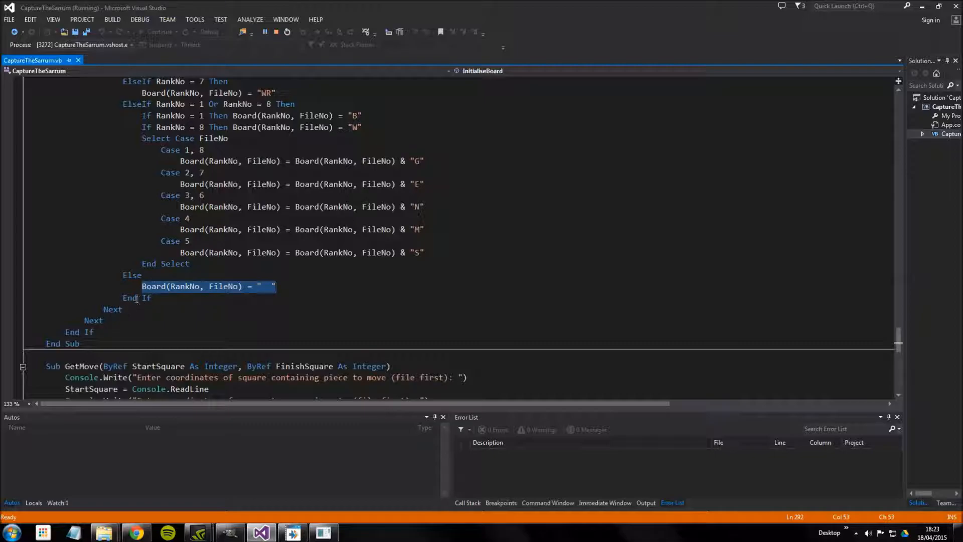
pyautogui.click(93, 321)
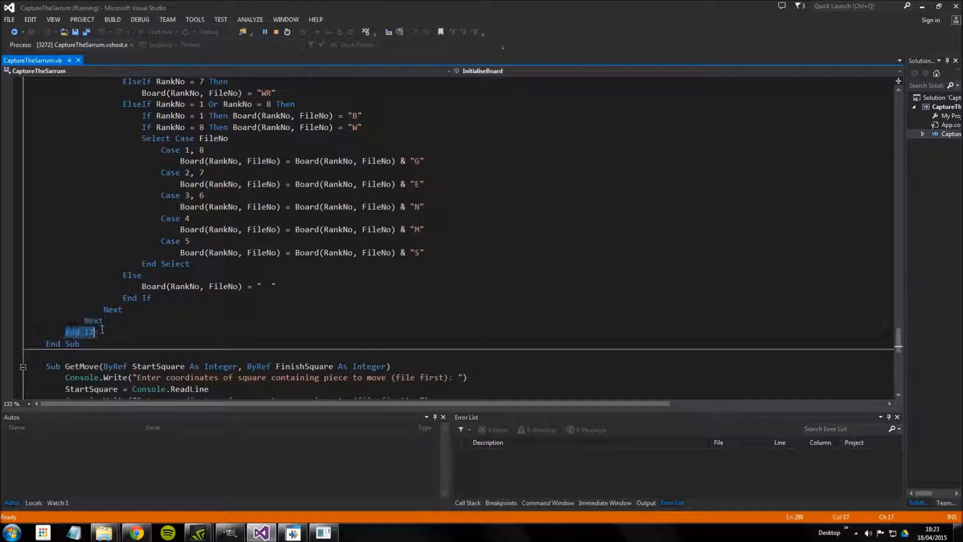
pyautogui.scroll(3)
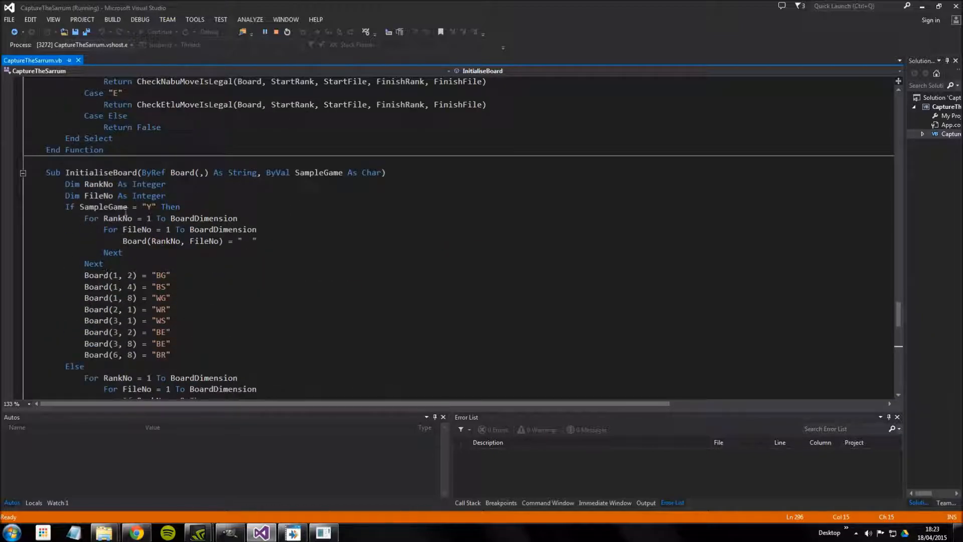
pyautogui.scroll(-3)
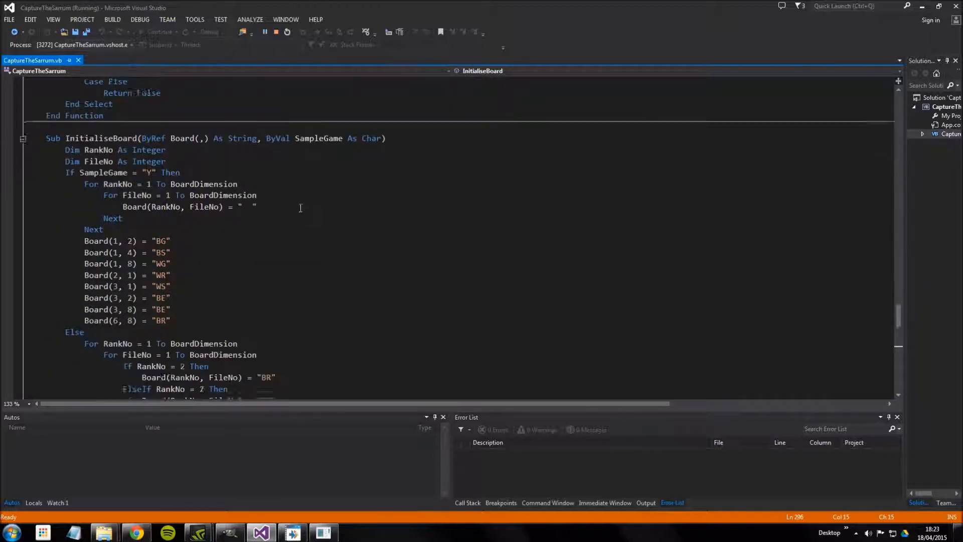
pyautogui.scroll(-3)
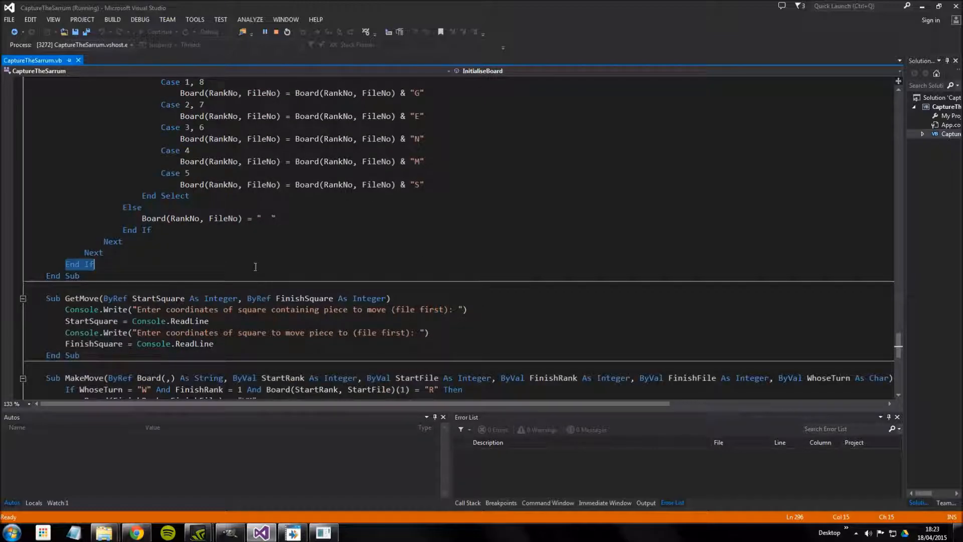